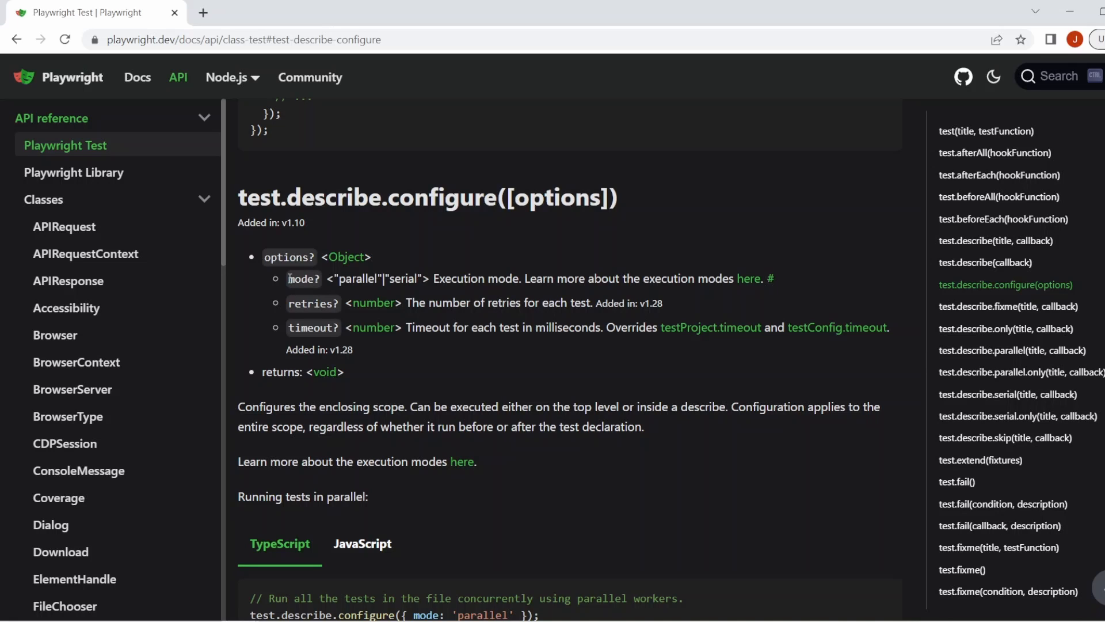
mouse_move(340, 279)
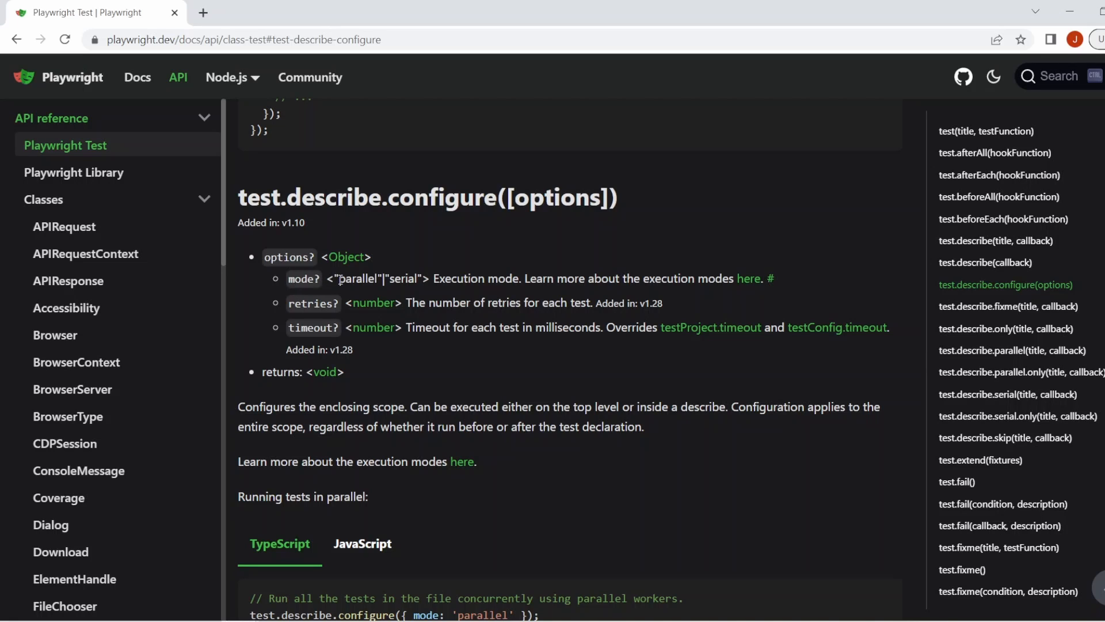
mouse_move(397, 294)
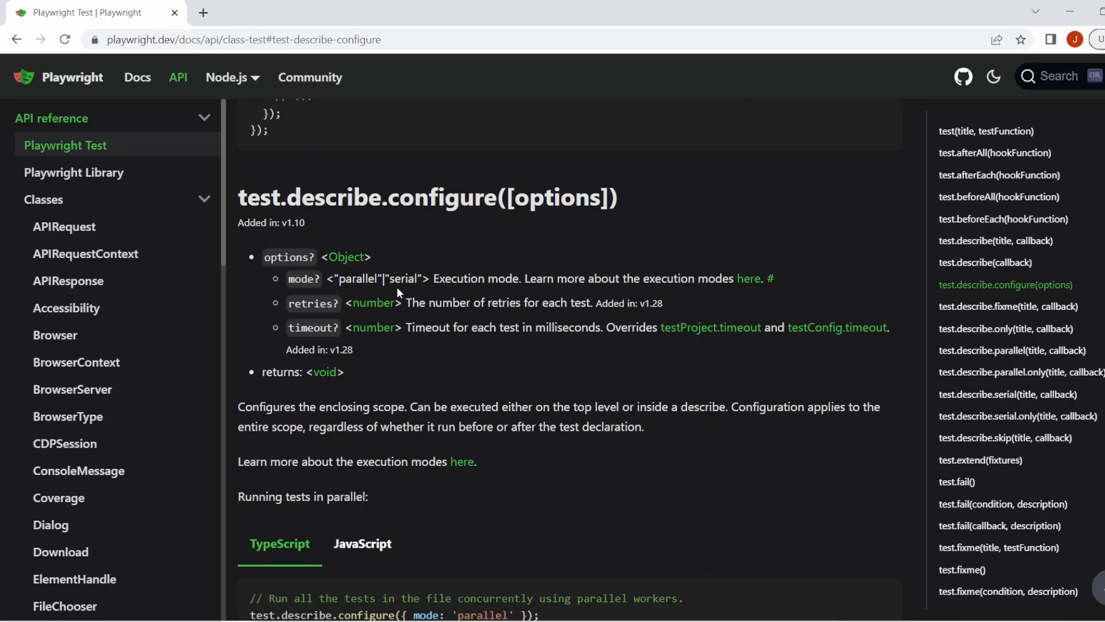
double_click(313, 303)
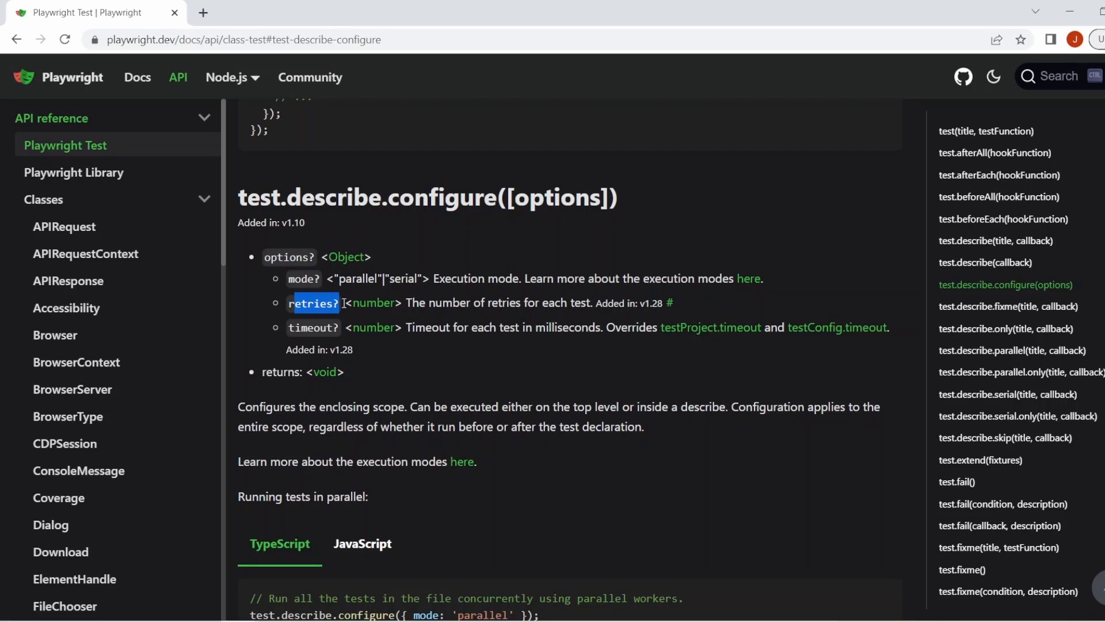
mouse_move(426, 279)
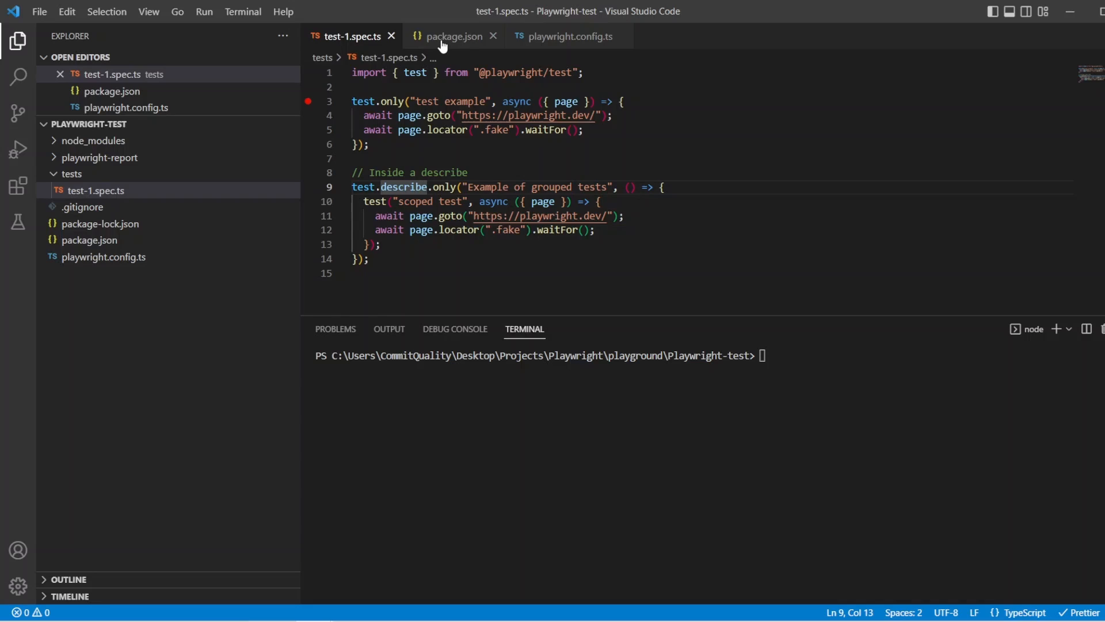
click(452, 35)
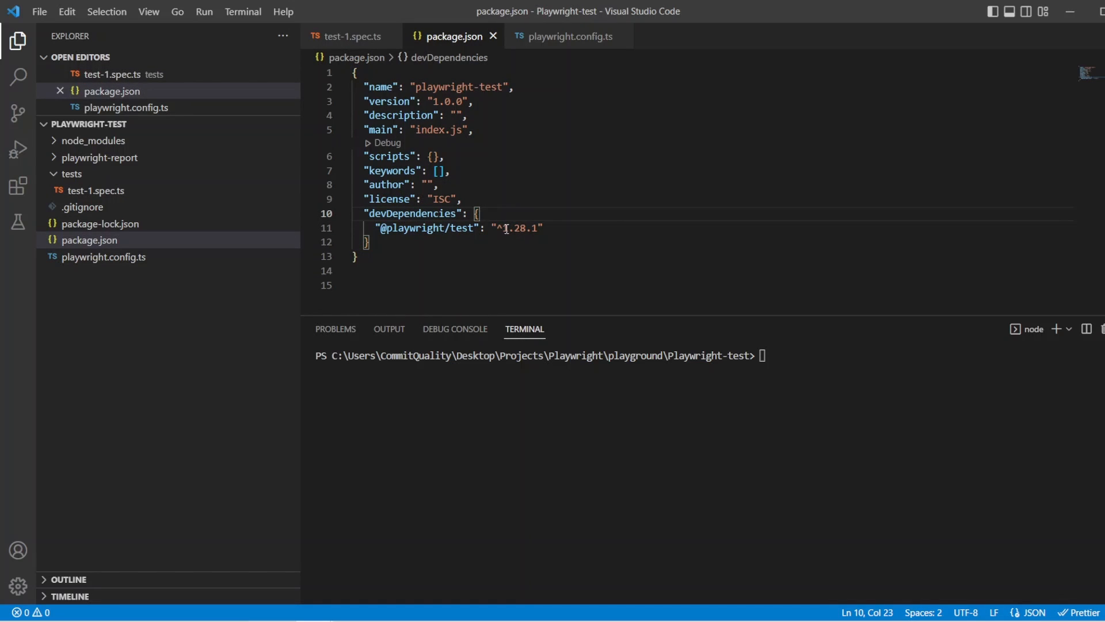
double_click(518, 227)
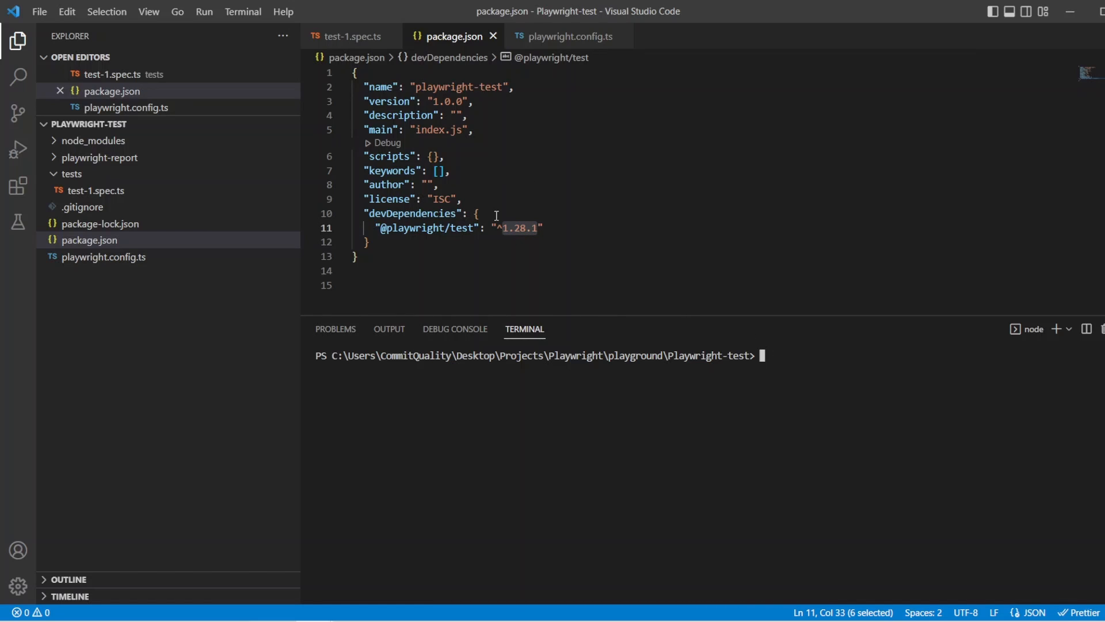
click(804, 355)
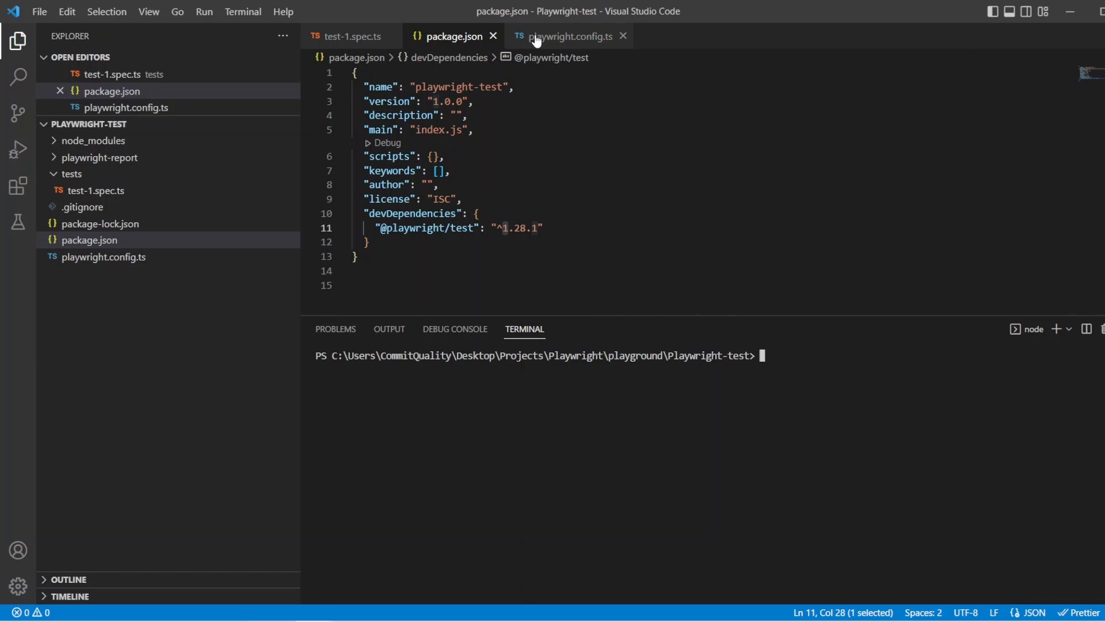
mouse_move(568, 36)
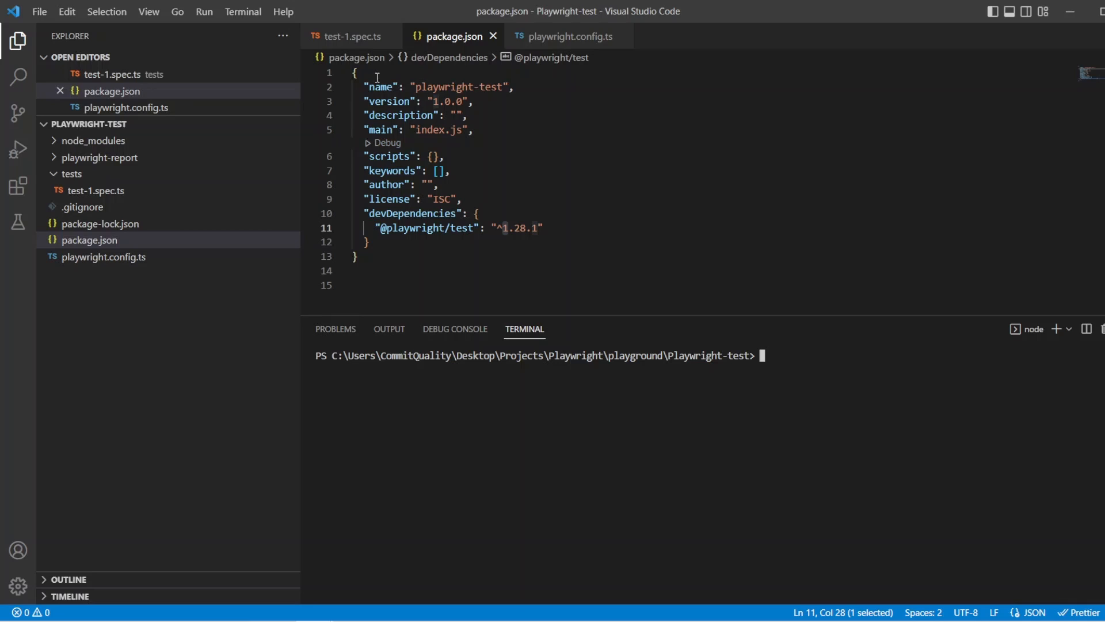
- Highlight the scoped test call and the 10000 ms timeout in playwright.config.ts
click(349, 36)
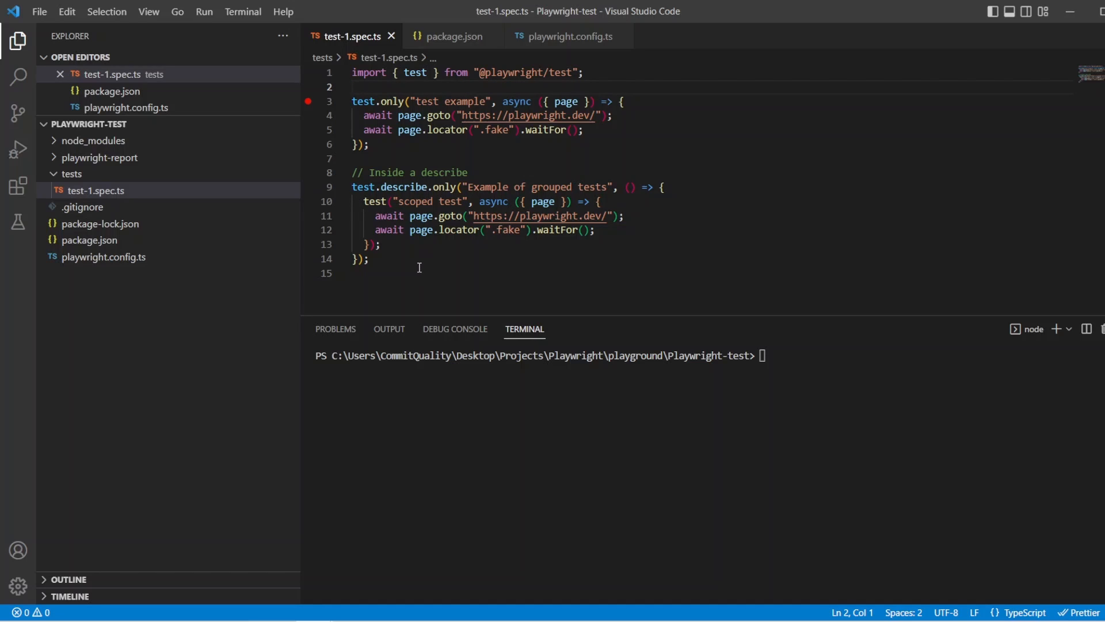
double_click(373, 200)
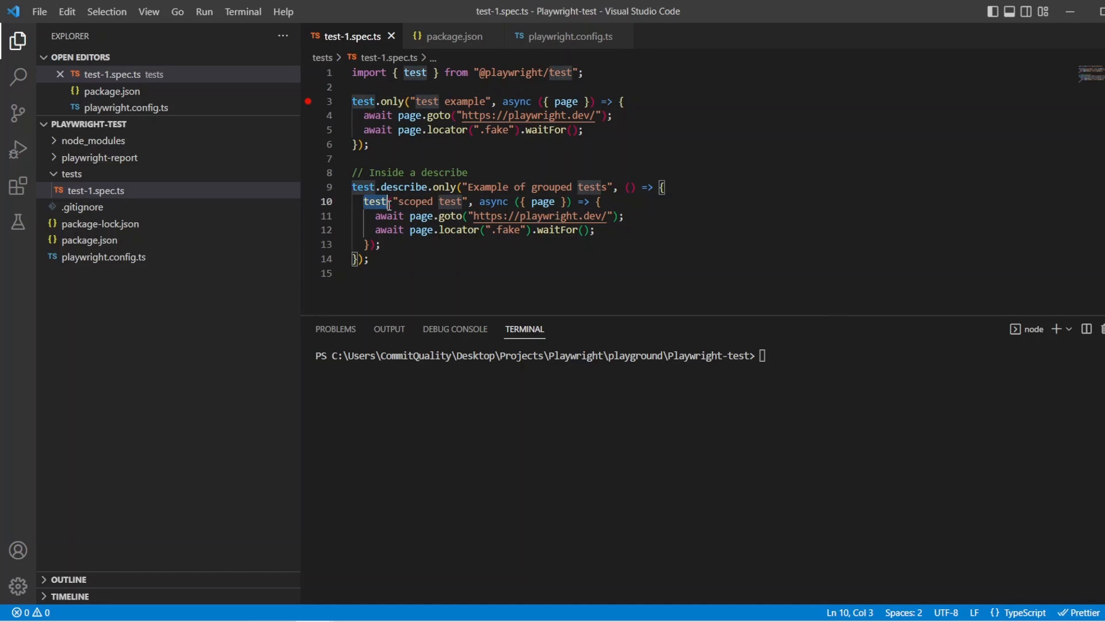
double_click(374, 201)
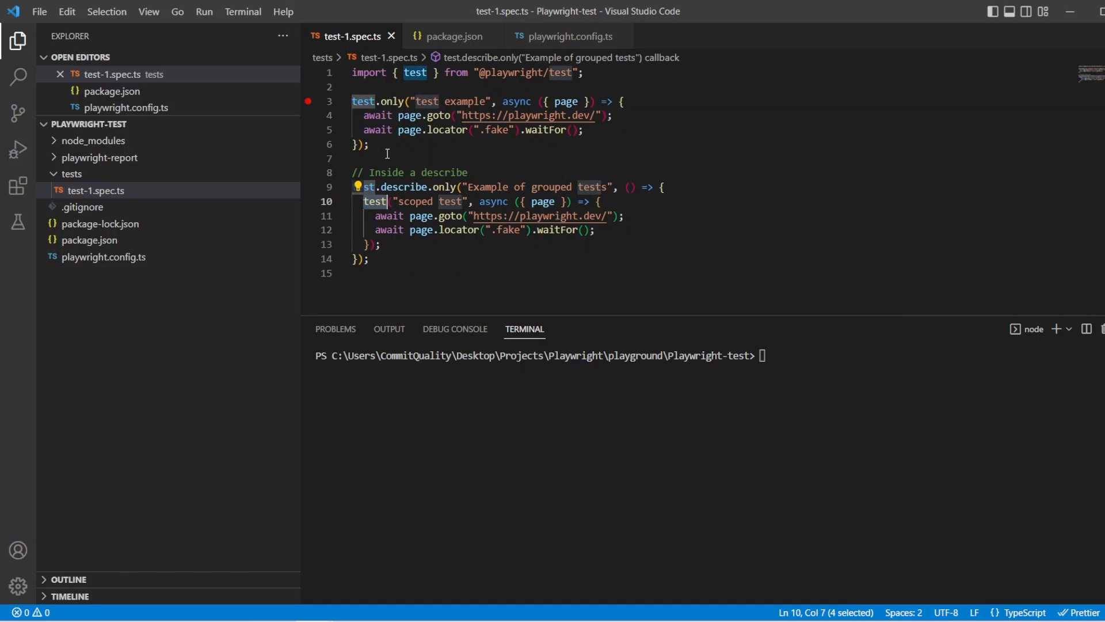
click(567, 36)
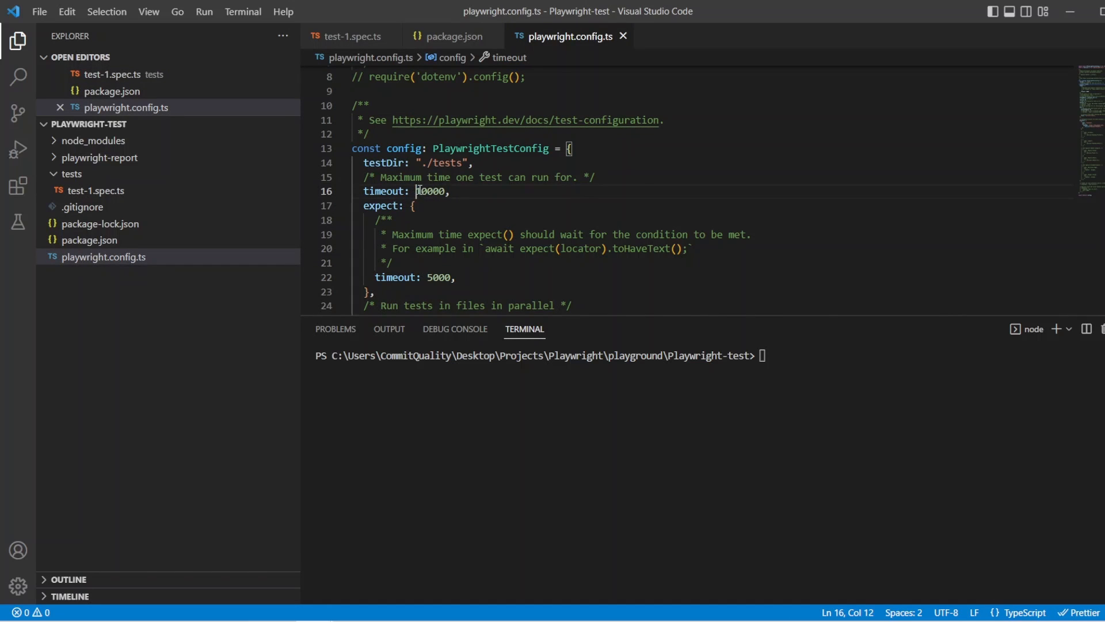
double_click(430, 191)
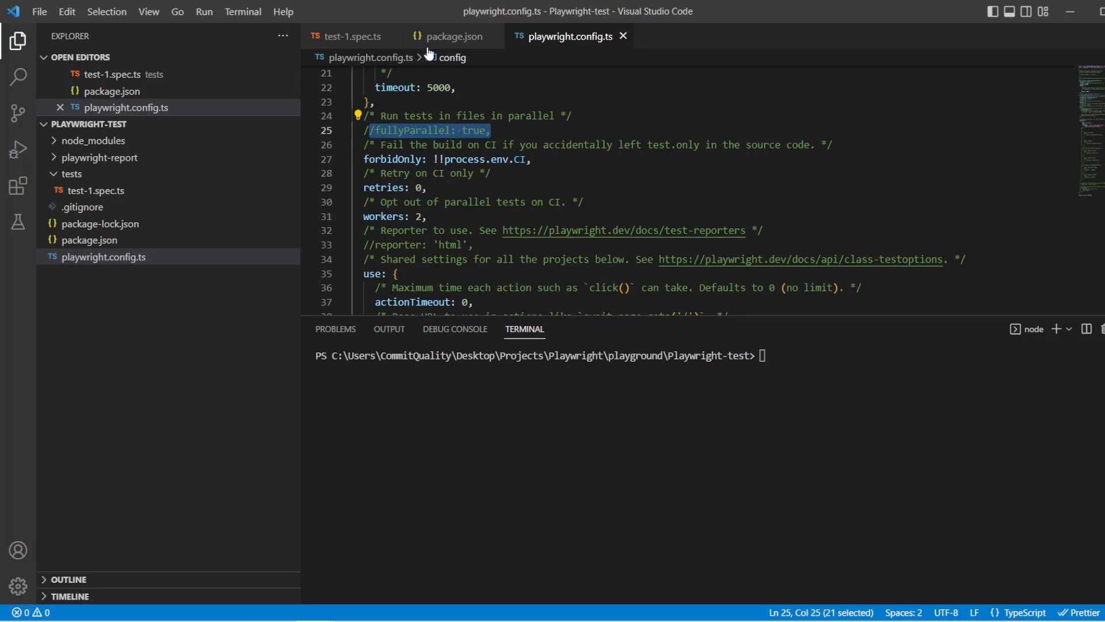
click(350, 36)
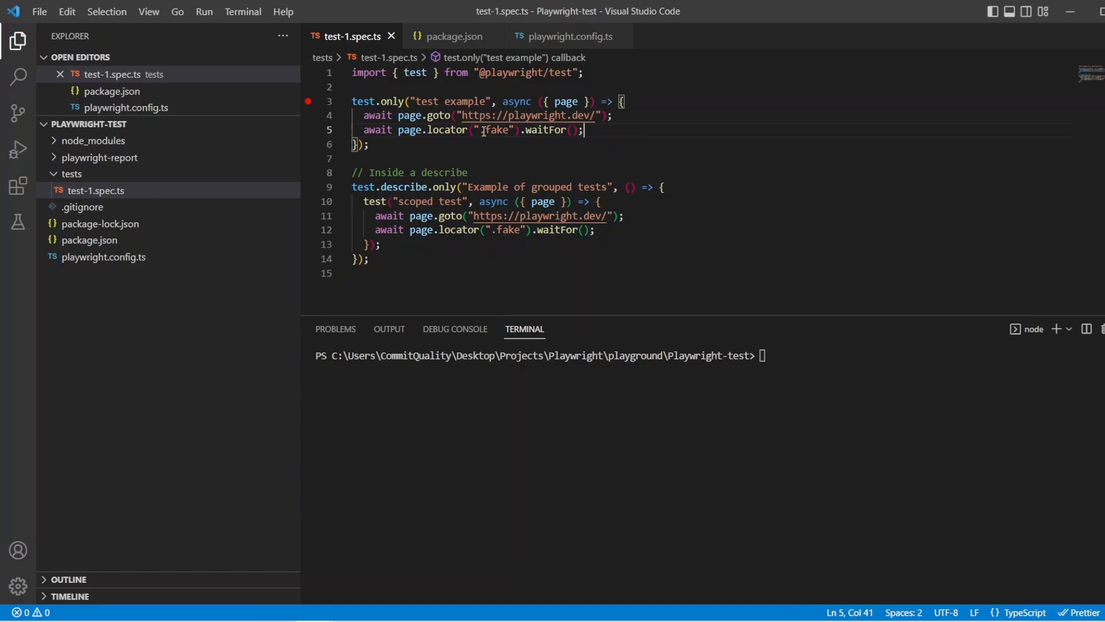
- Highlight the .fake locator and run npx playwright test in the terminal
double_click(496, 129)
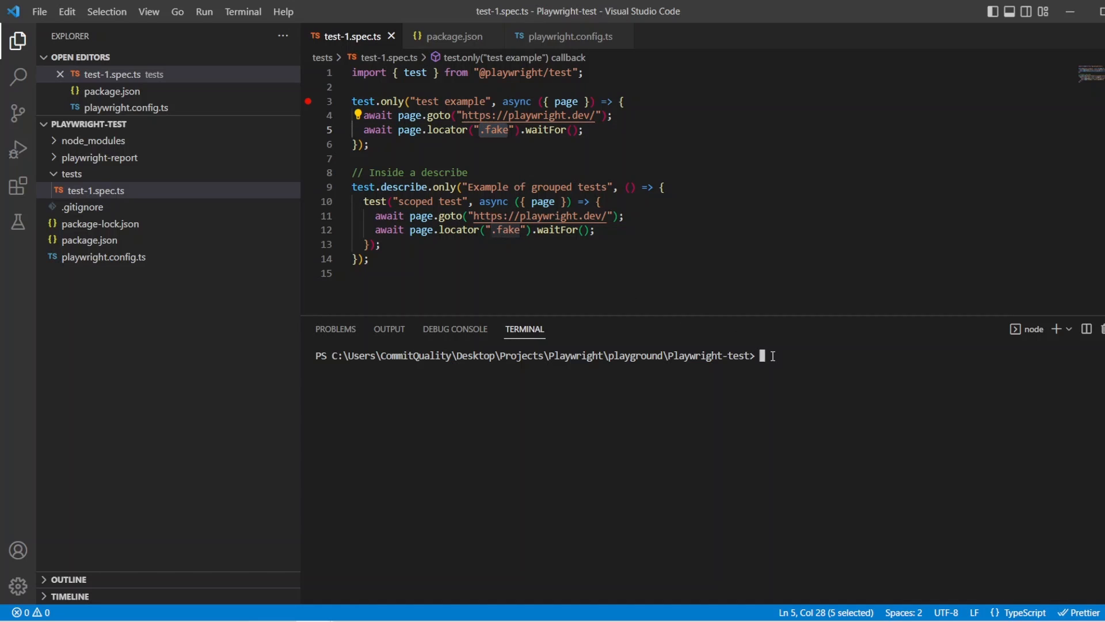
text(npx)
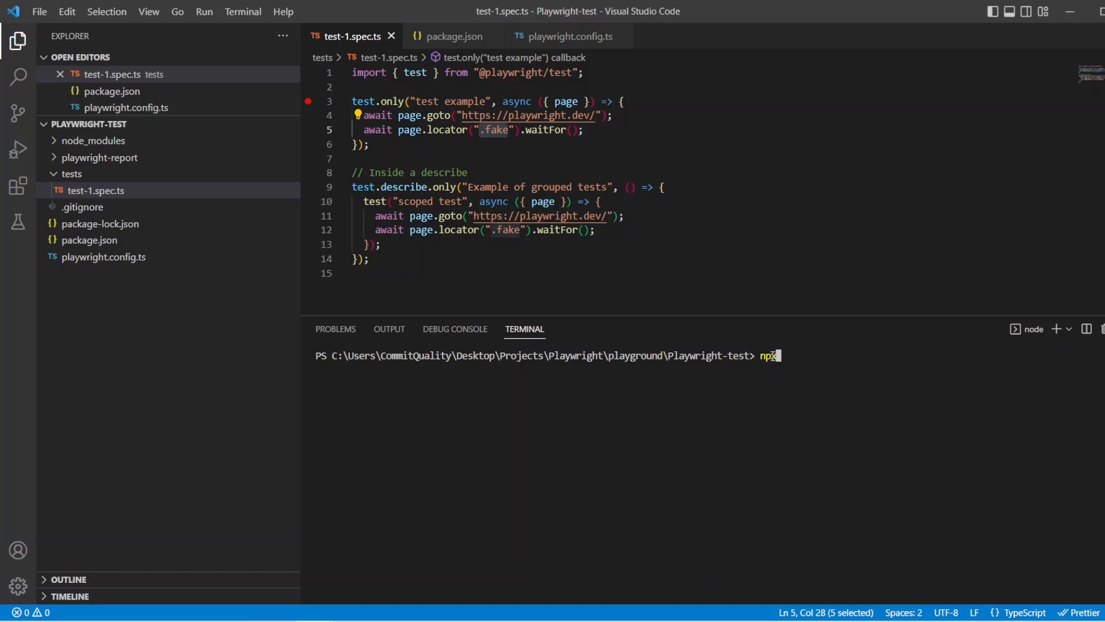
text(playwright te)
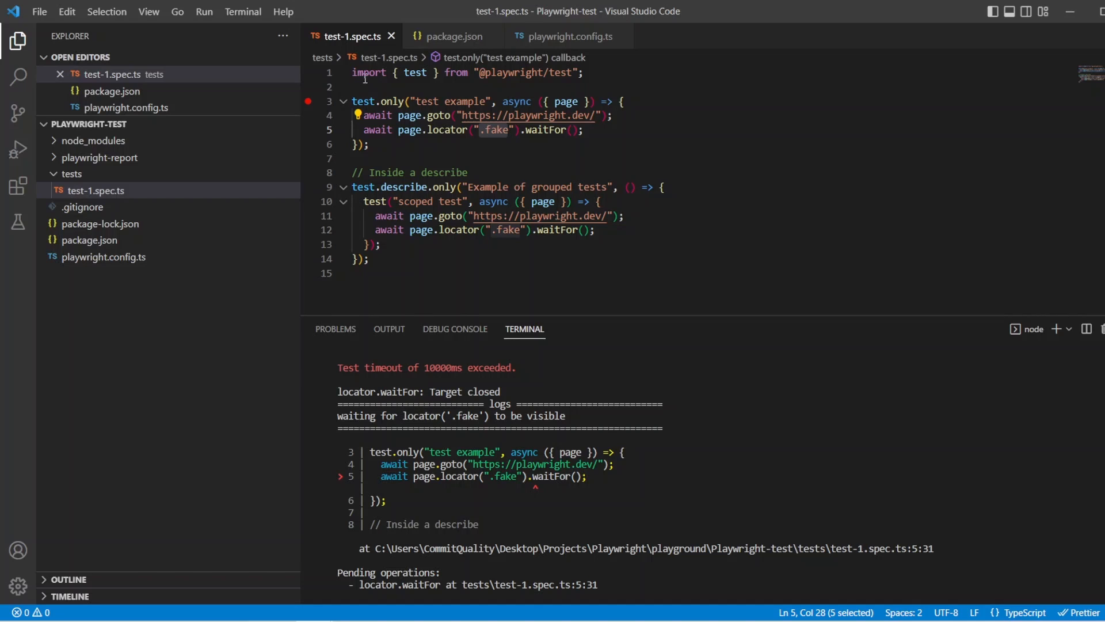
- Add test.describe.configure({ mode: 'parallel', retries: 1, timeout: 3000 }) below the import and save
click(367, 87)
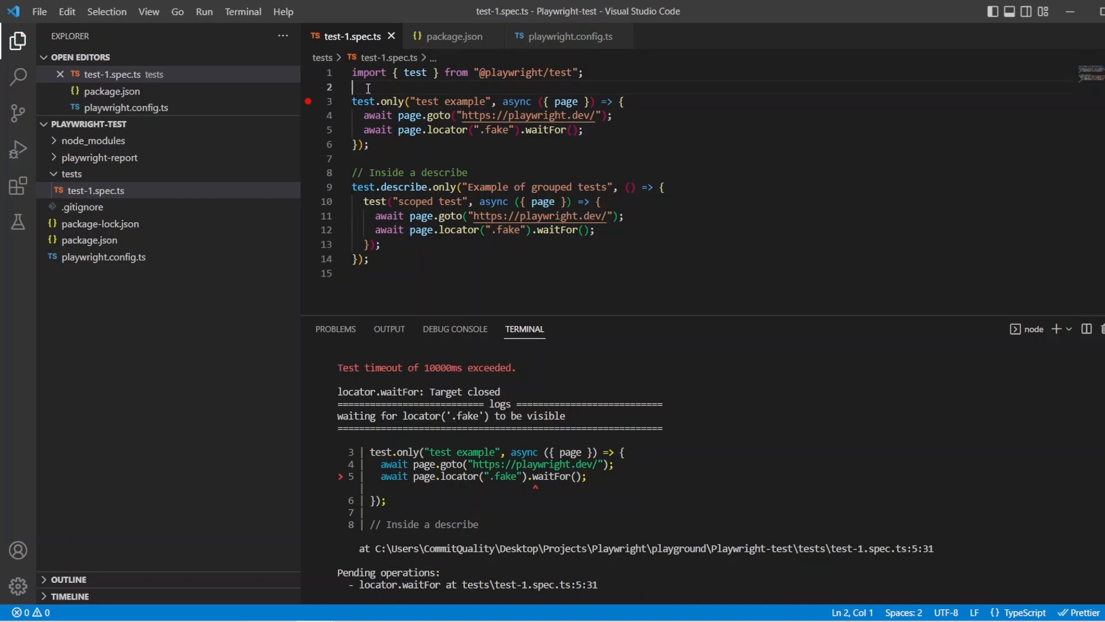
mouse_move(363, 101)
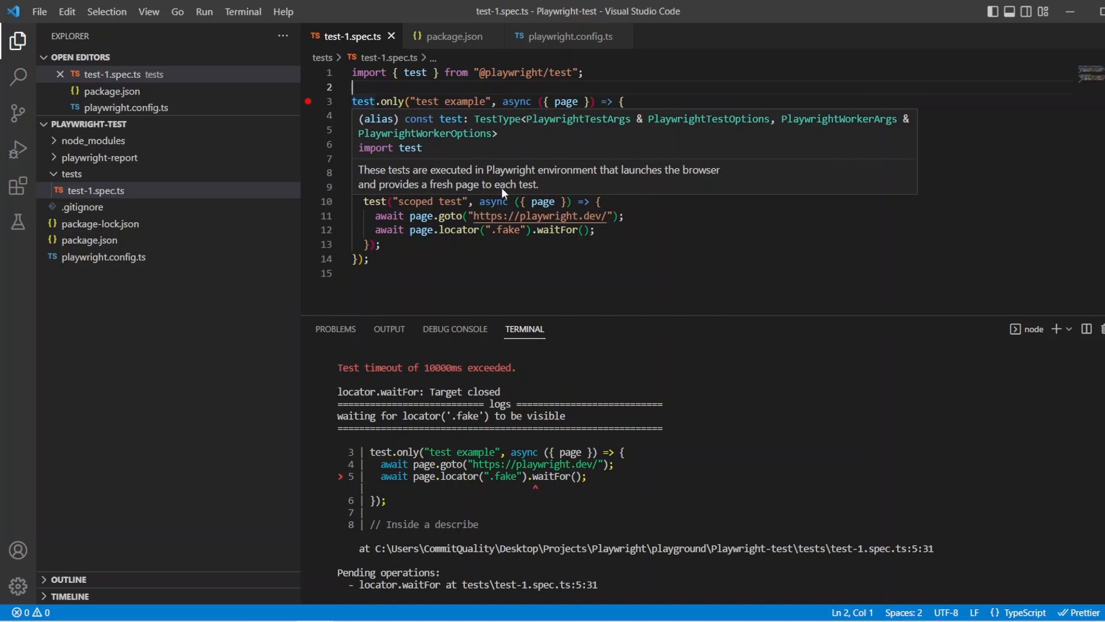
mouse_move(513, 160)
text(test)
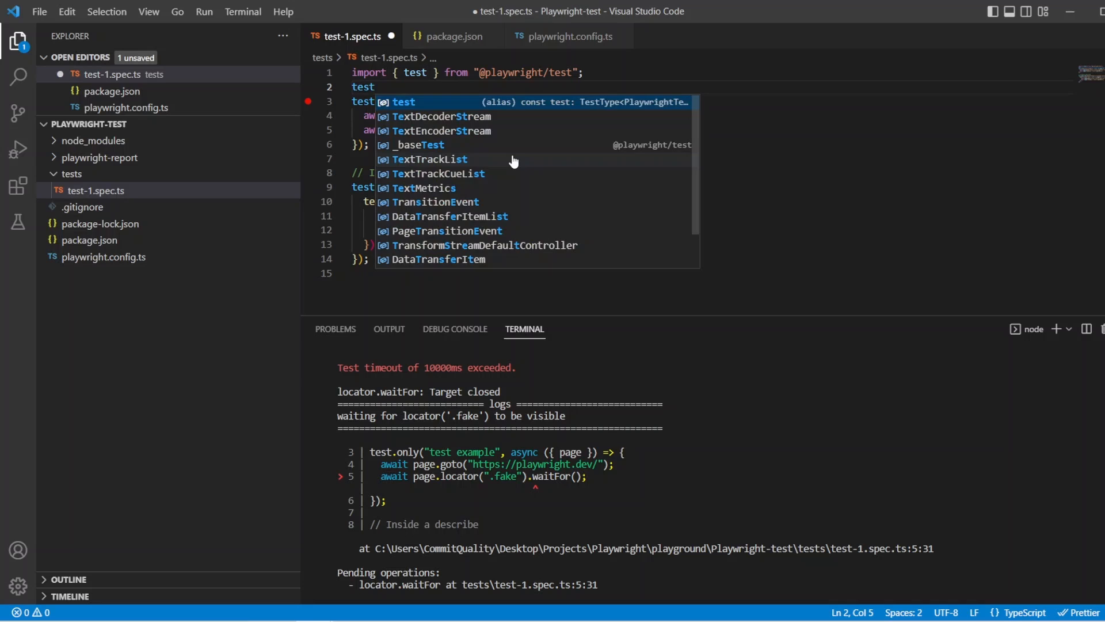
text(.describe.configure()
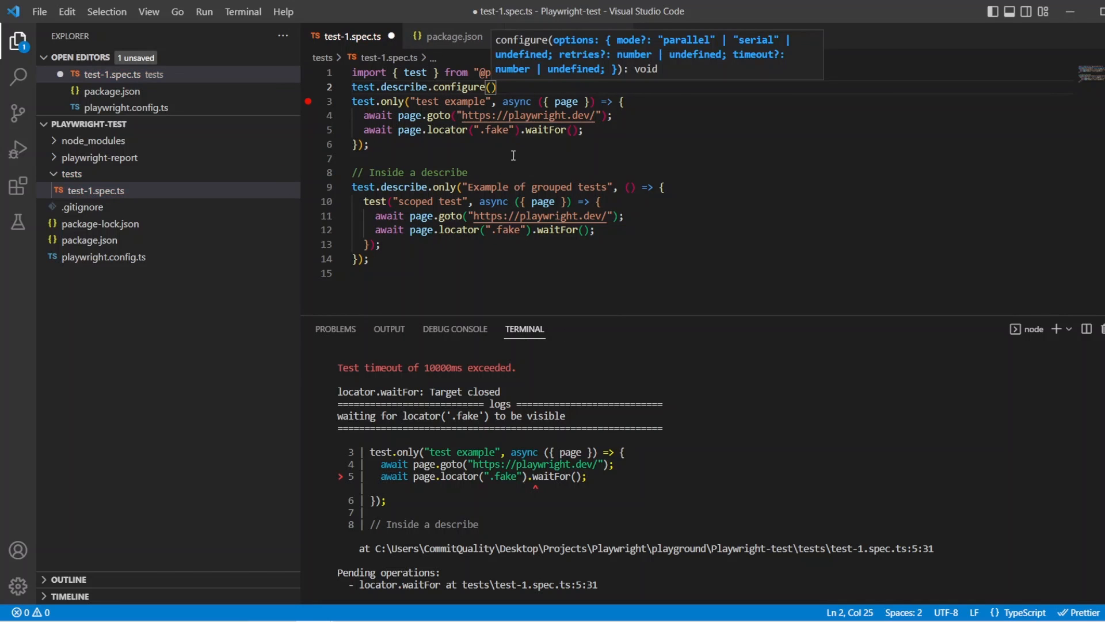
text({})
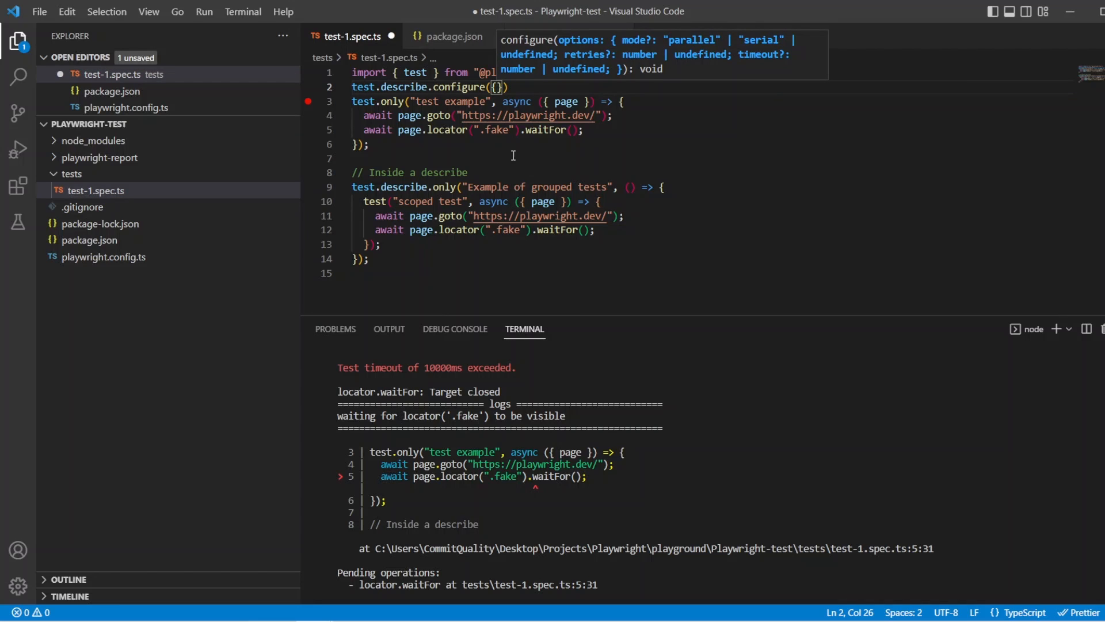
text(mode:)
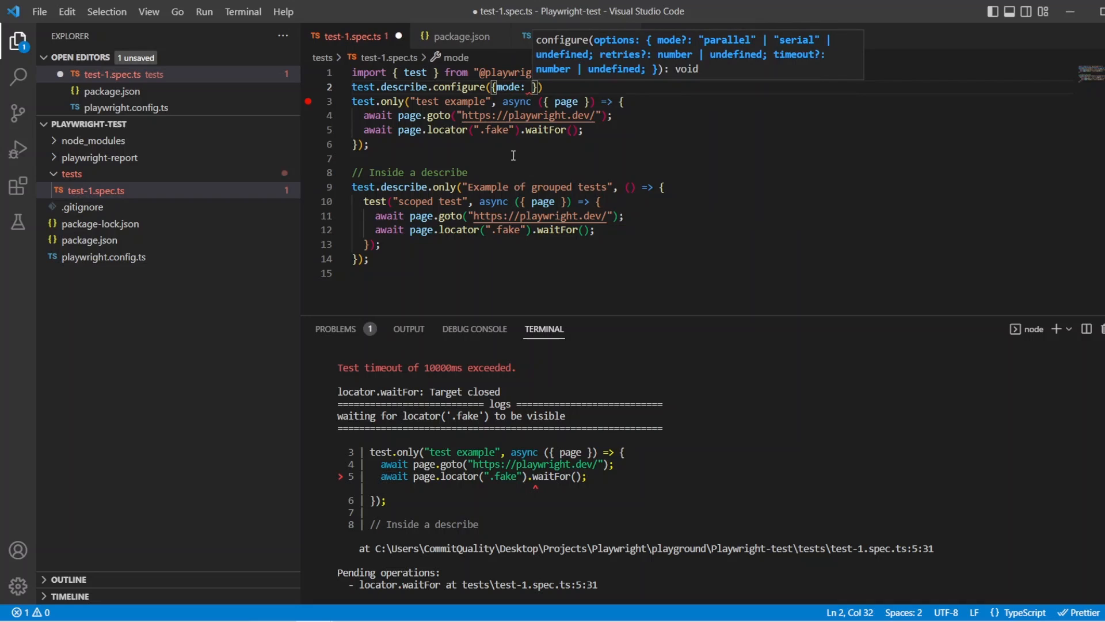
text('parallel', retries:)
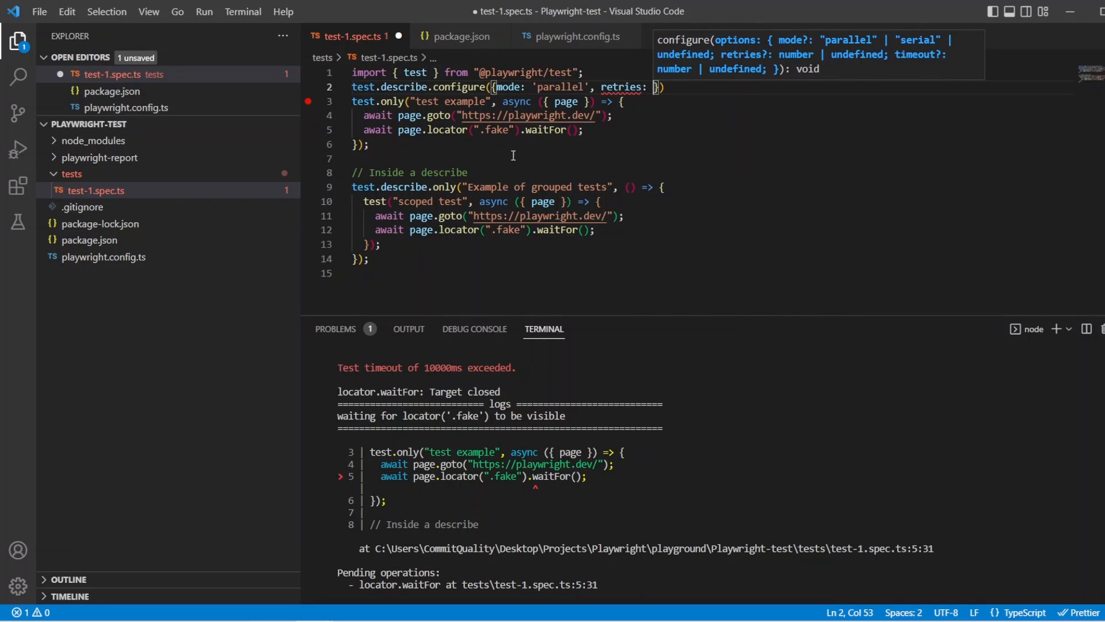
text(1,)
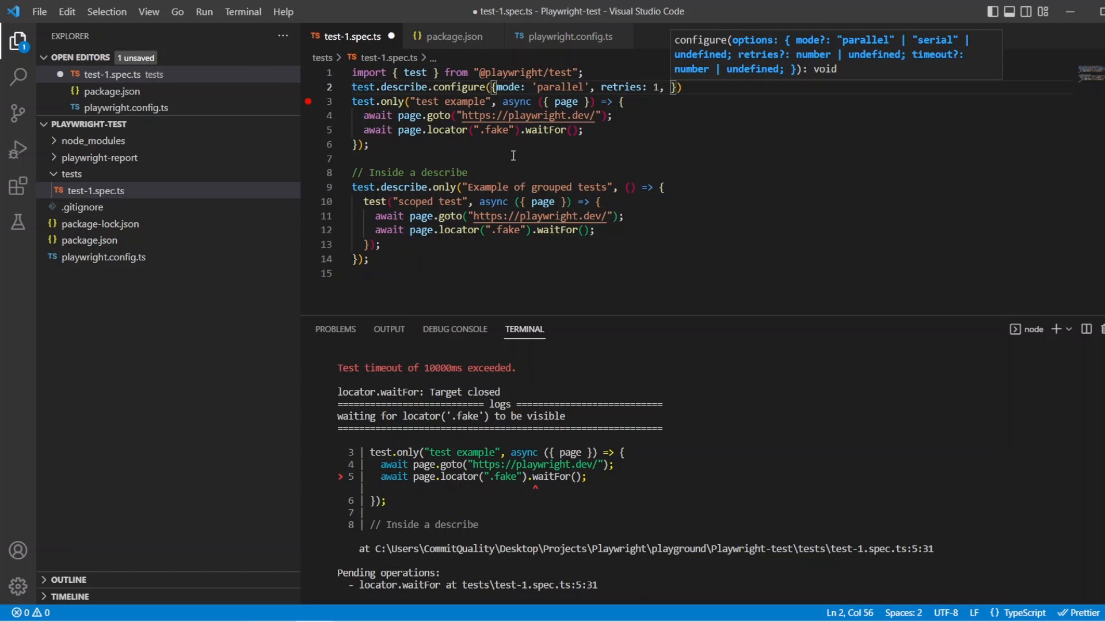
text(timeout:)
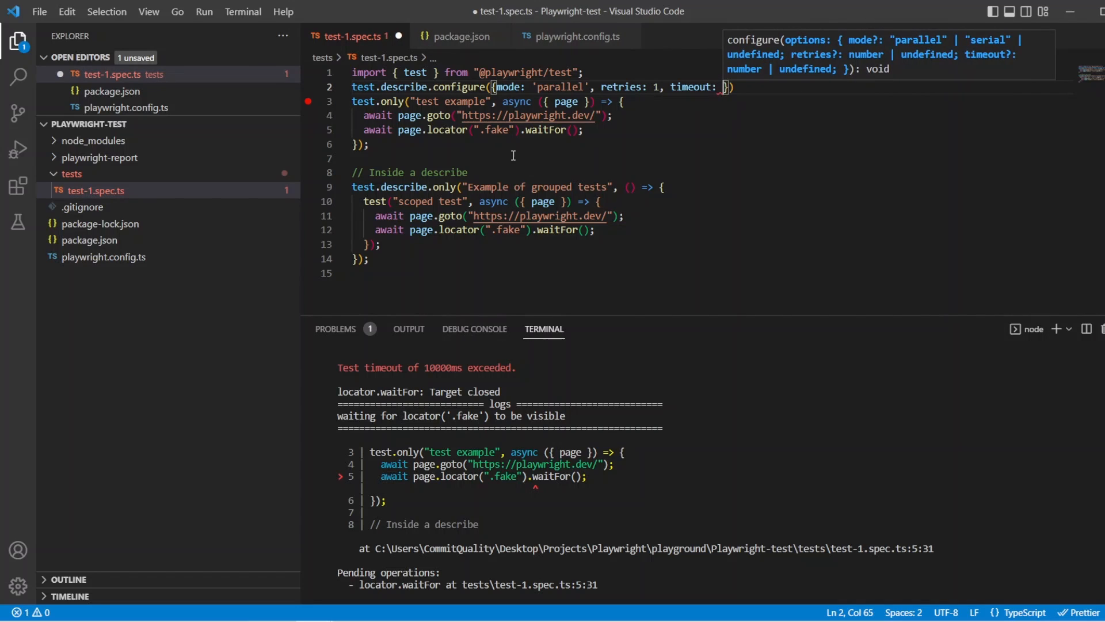
text(3000)
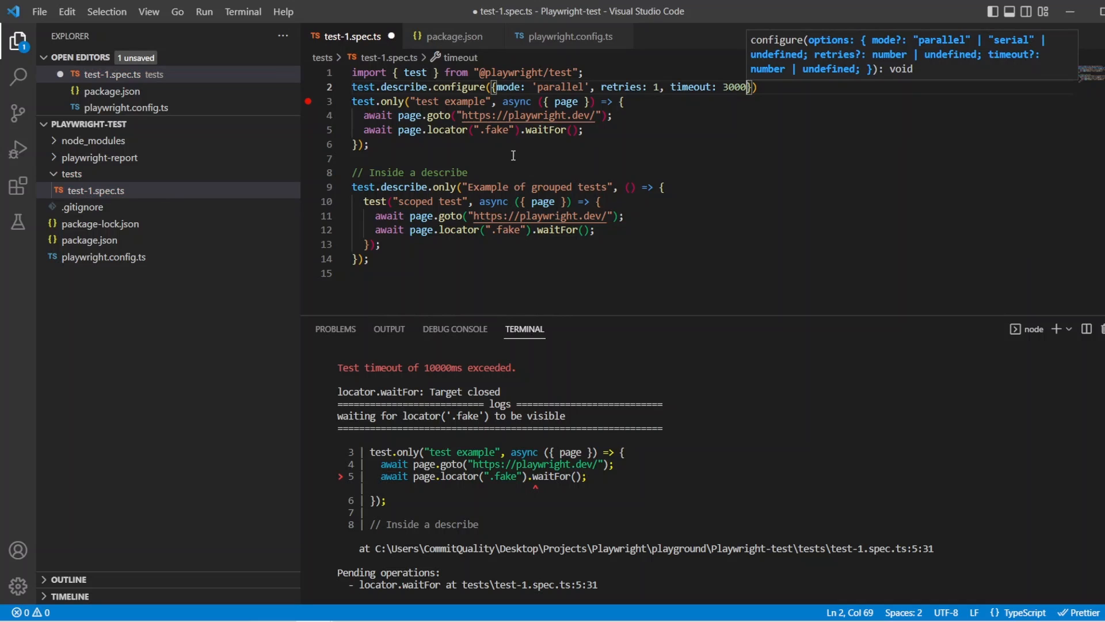
key(ctrl+s)
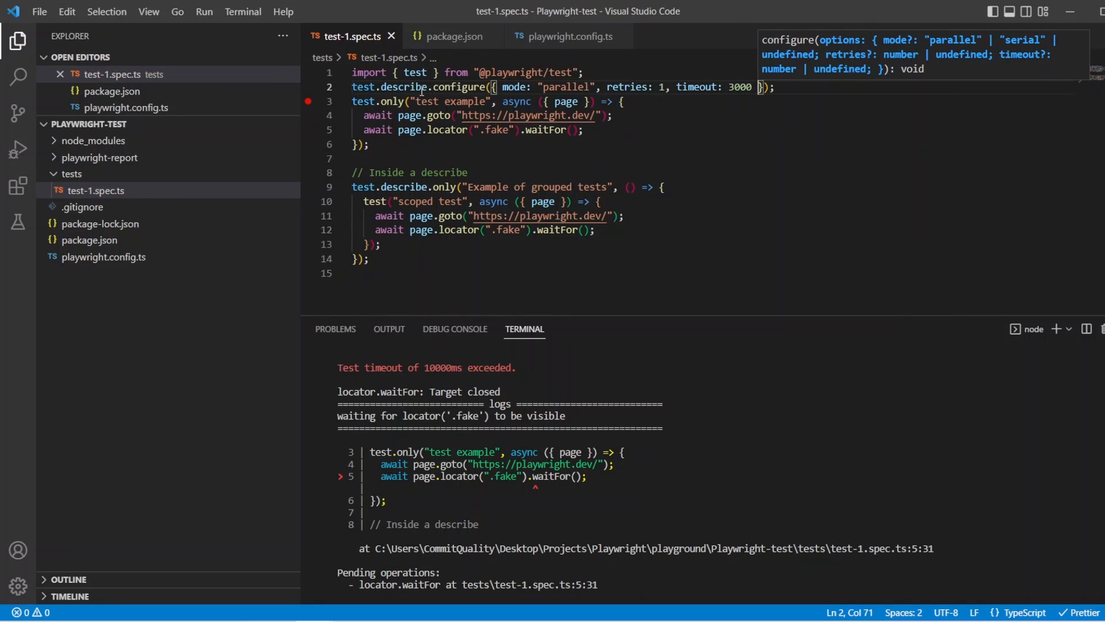
mouse_move(363, 87)
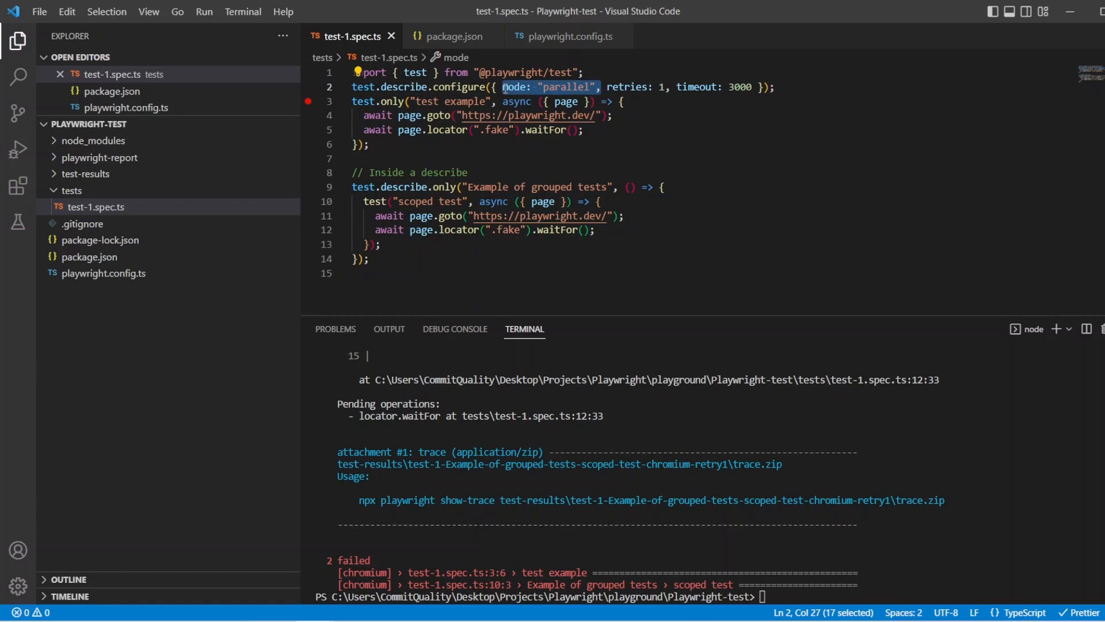
- Copy the top-level configure call into the grouped describe block
key(Delete)
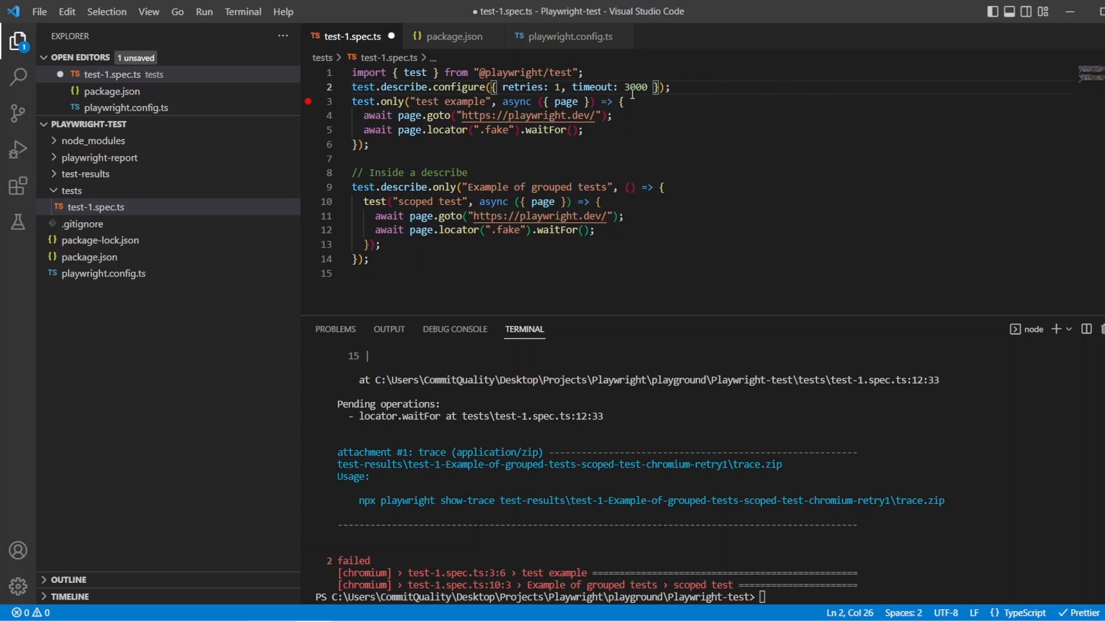
text(mode: "parallel",)
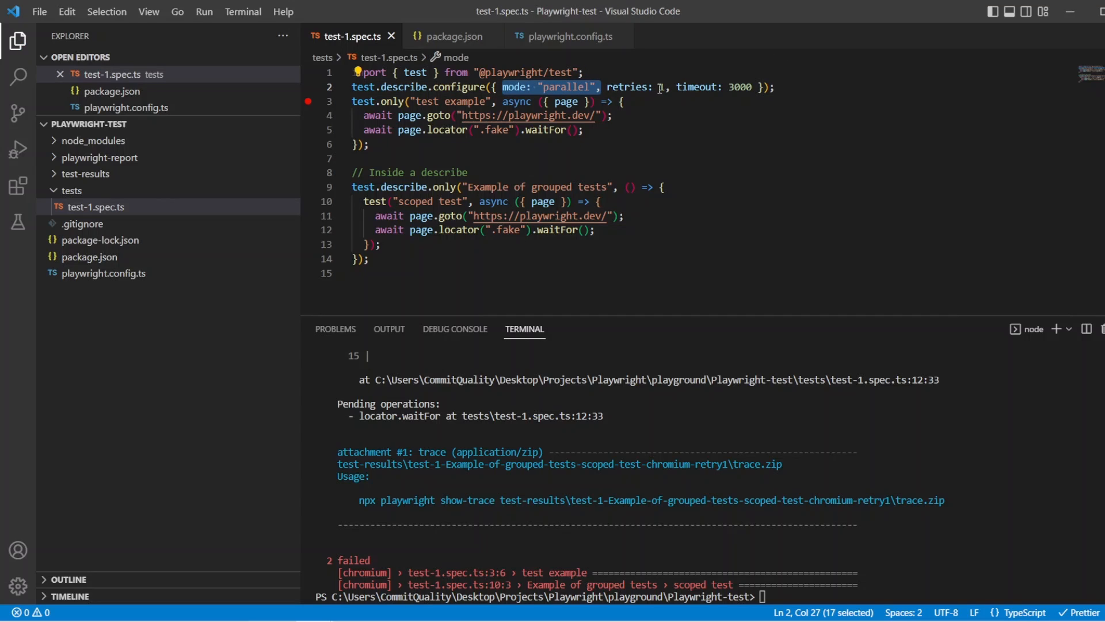
triple_click(494, 87)
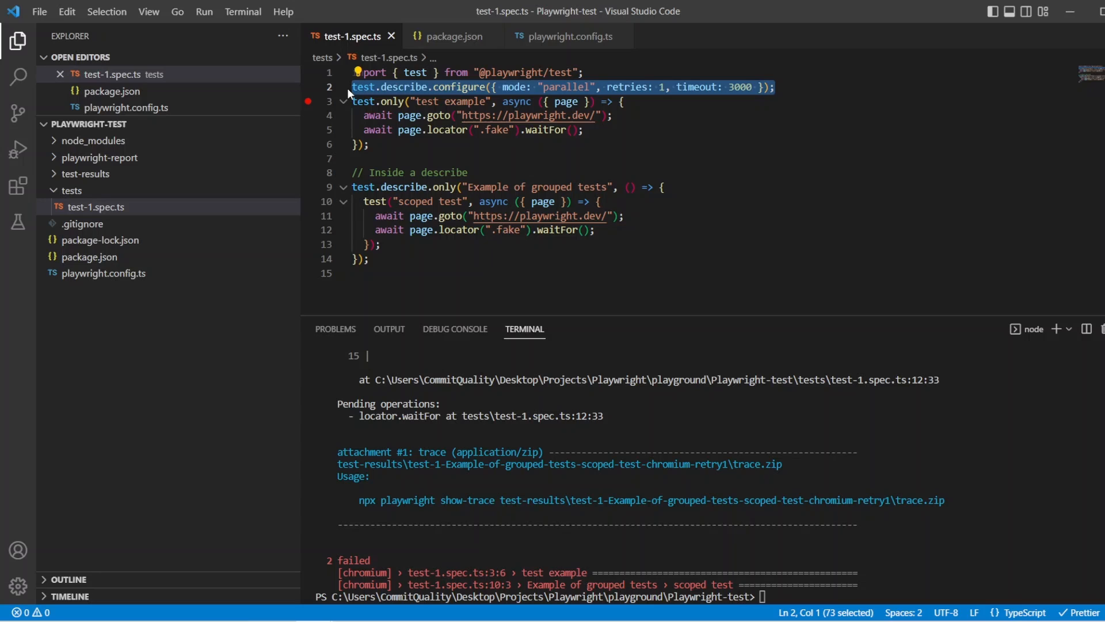
click(662, 187)
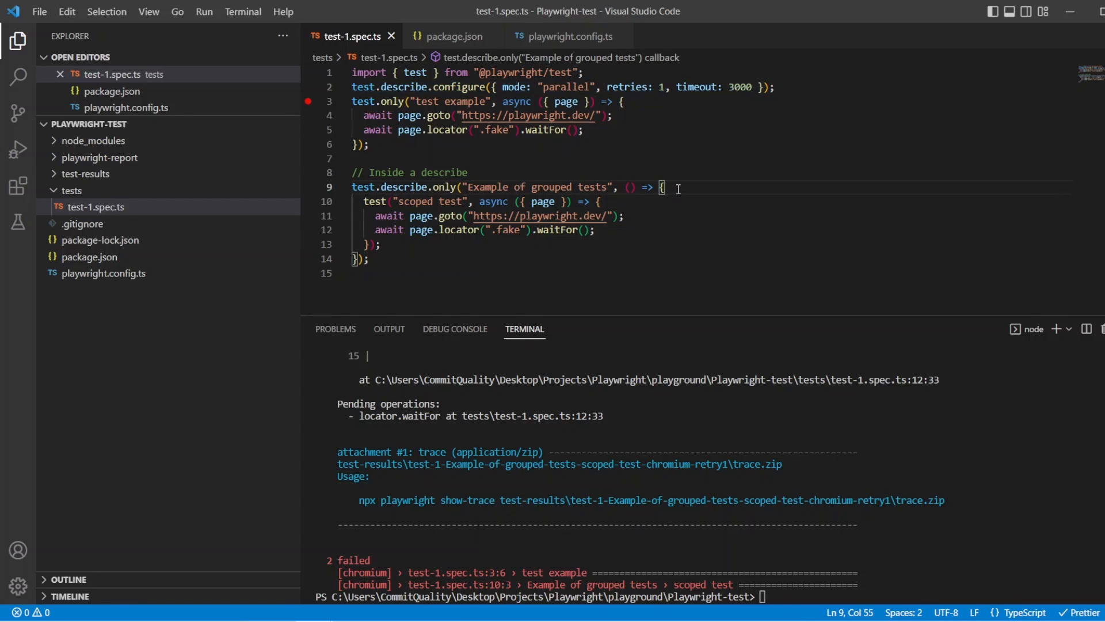
text(test.describe.configure({ mode: "parallel", retries: 1, timeout: 3000 });)
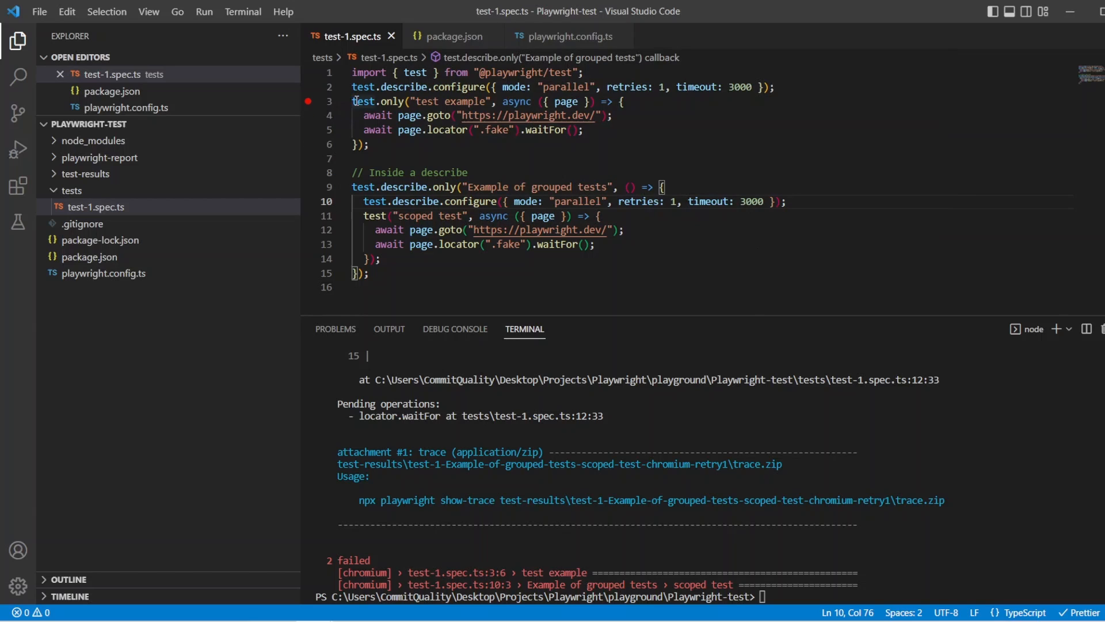
- Change the inner call to retries 2 and timeout 7000, save, and enter npx playwright test
drag(353, 101, 368, 145)
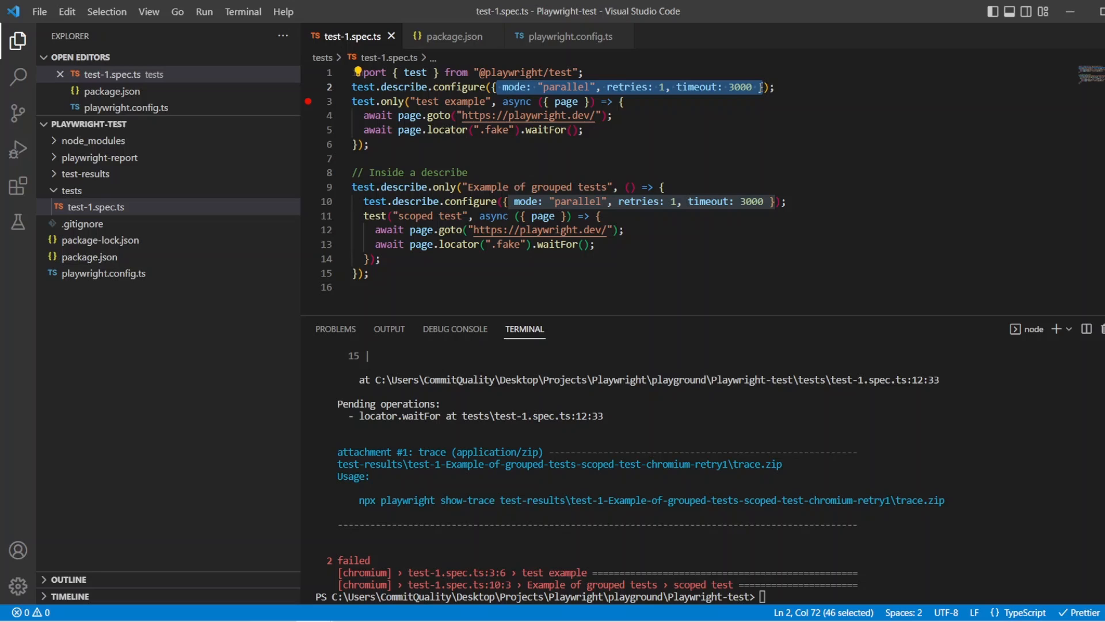
click(365, 204)
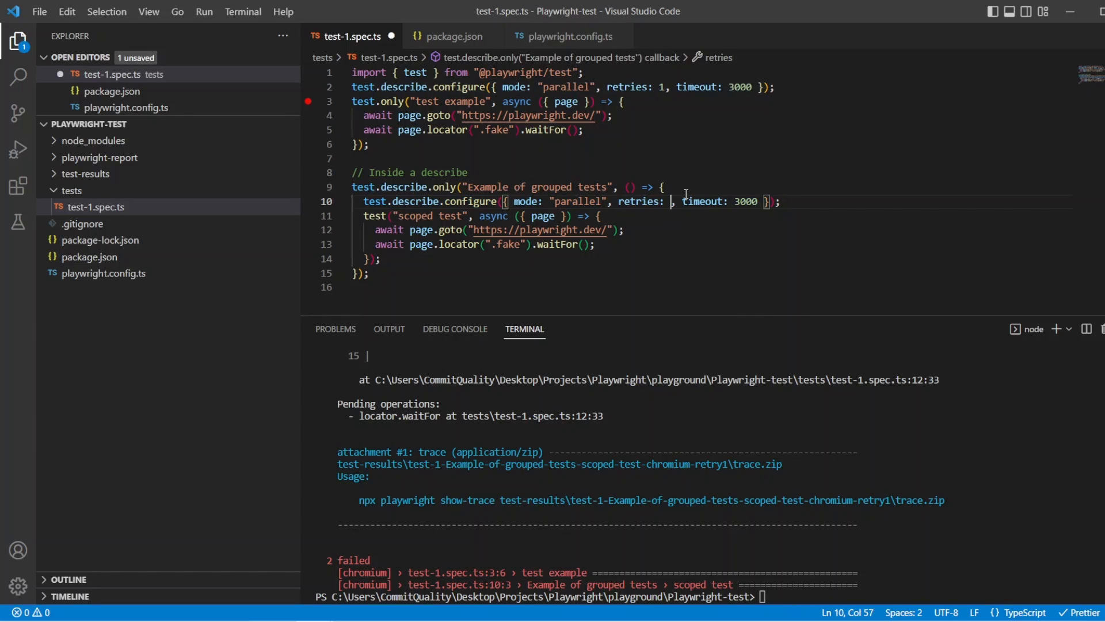
text(2)
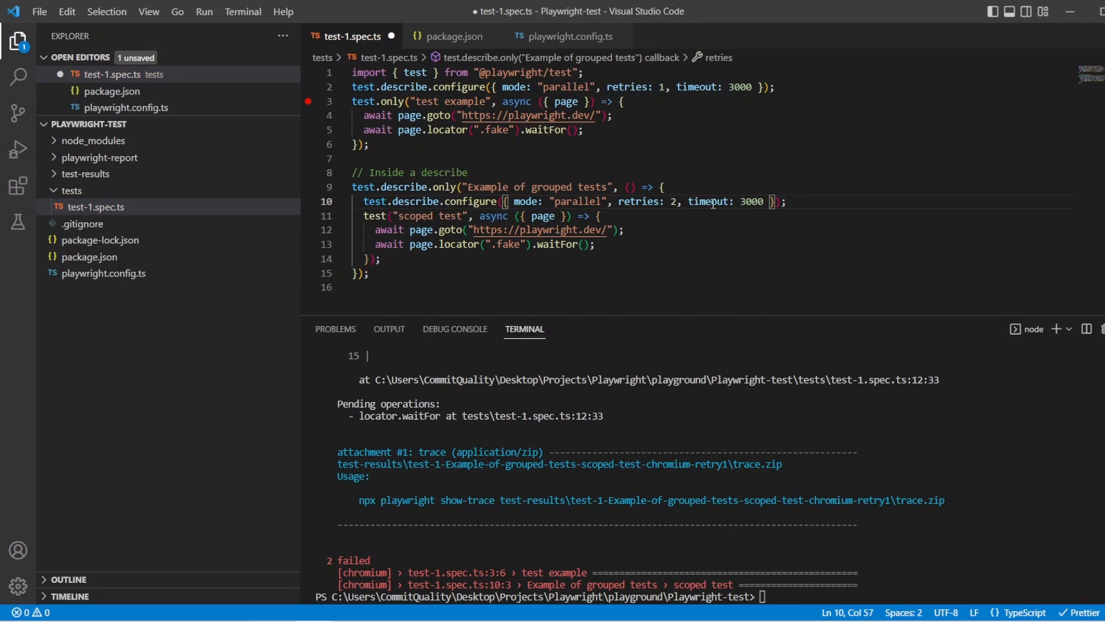
click(613, 201)
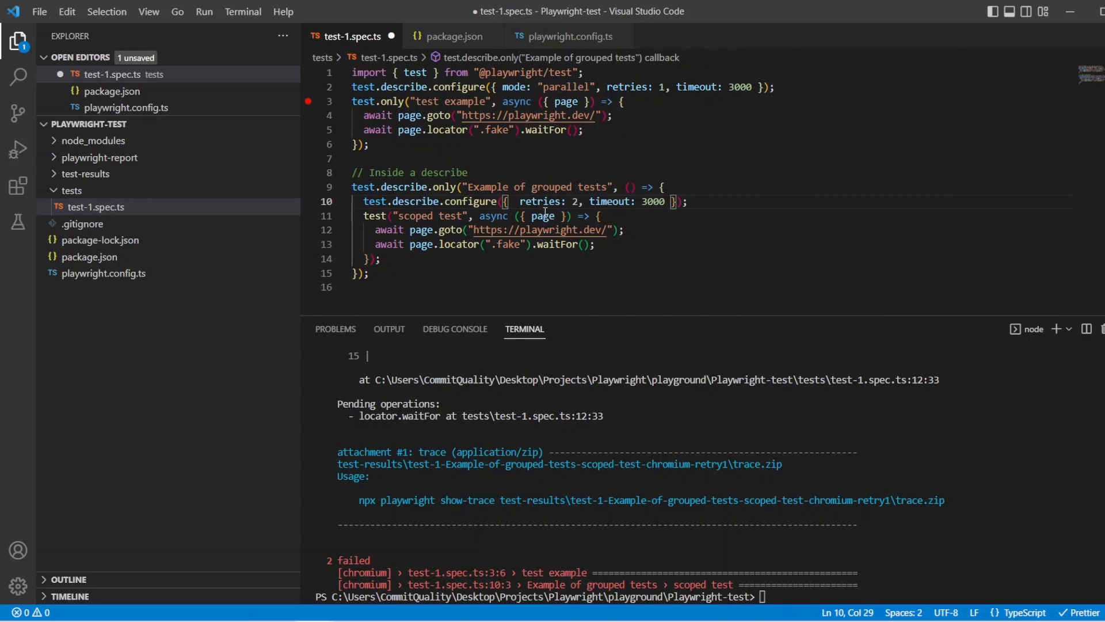
double_click(647, 201)
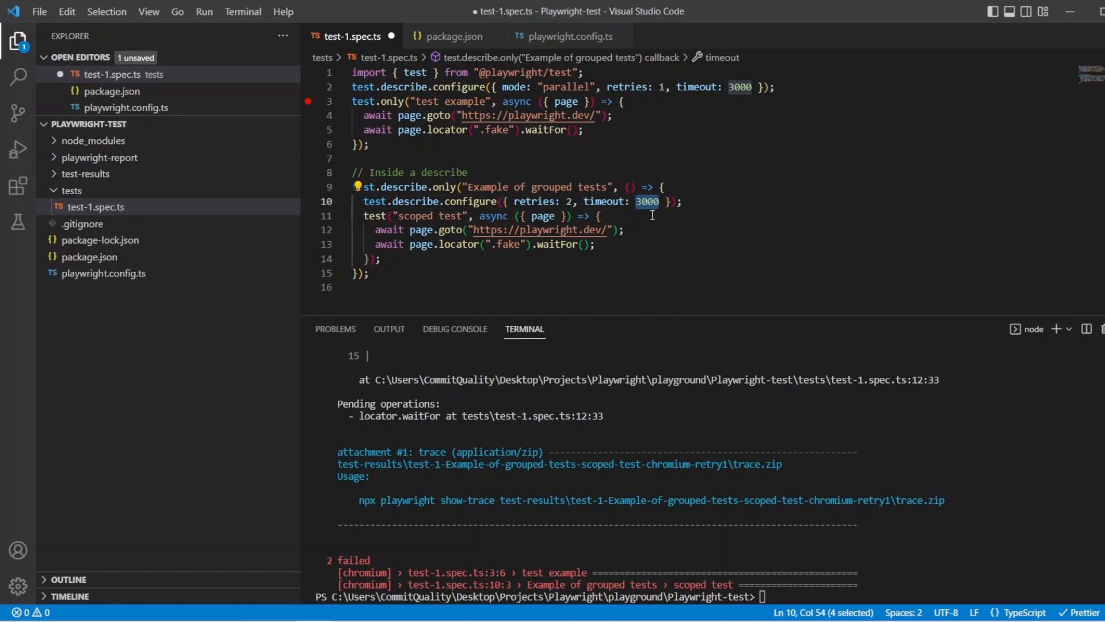
text(7000)
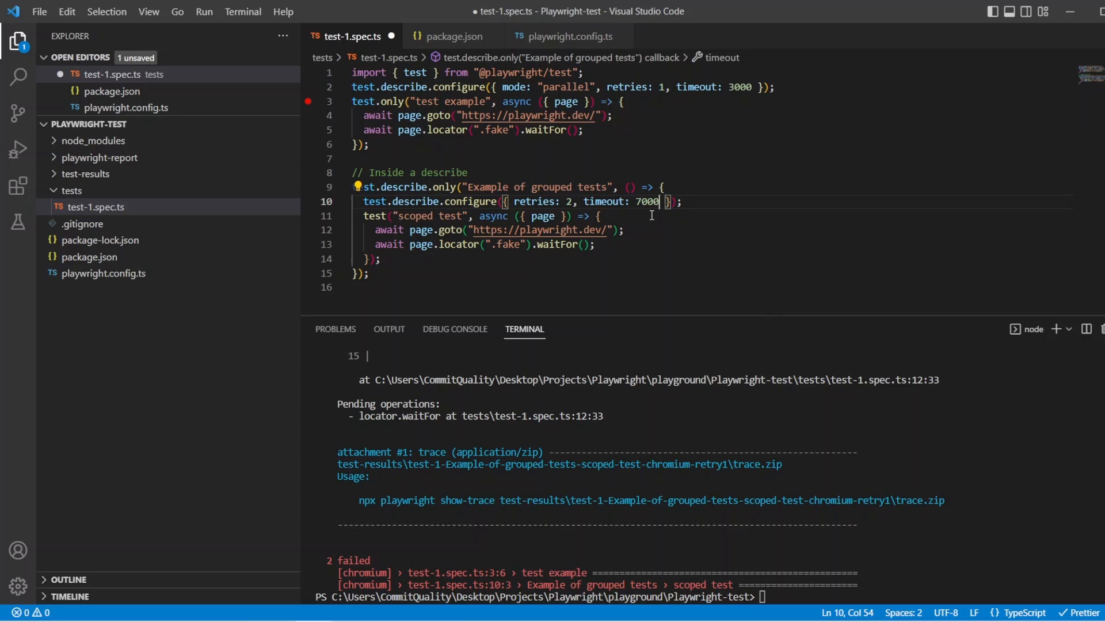
key(ctrl+s)
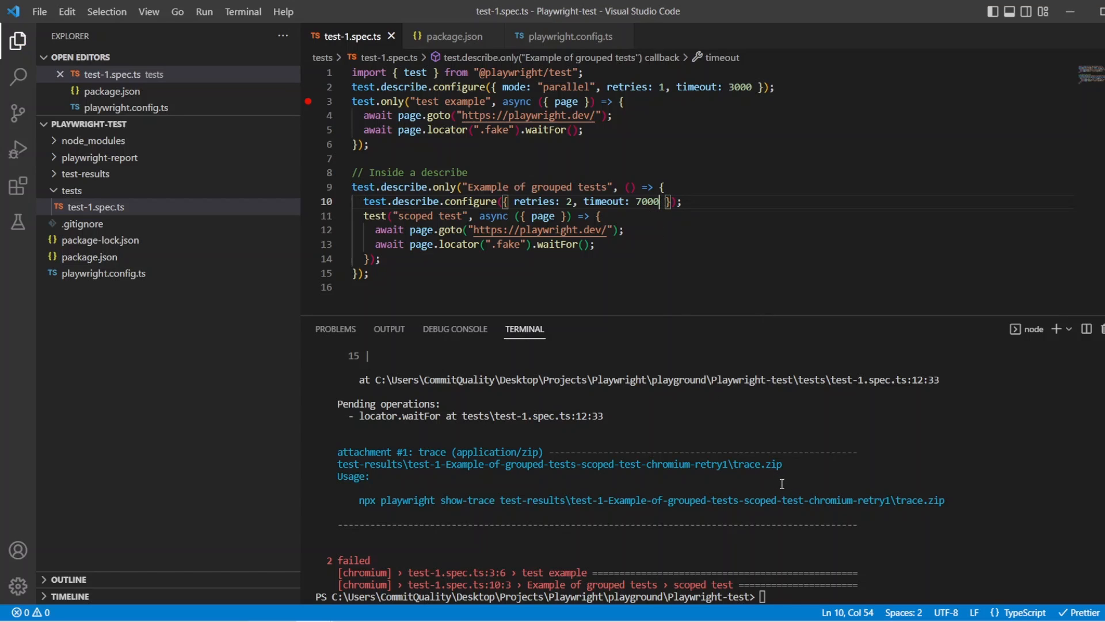
text(npx playwright test)
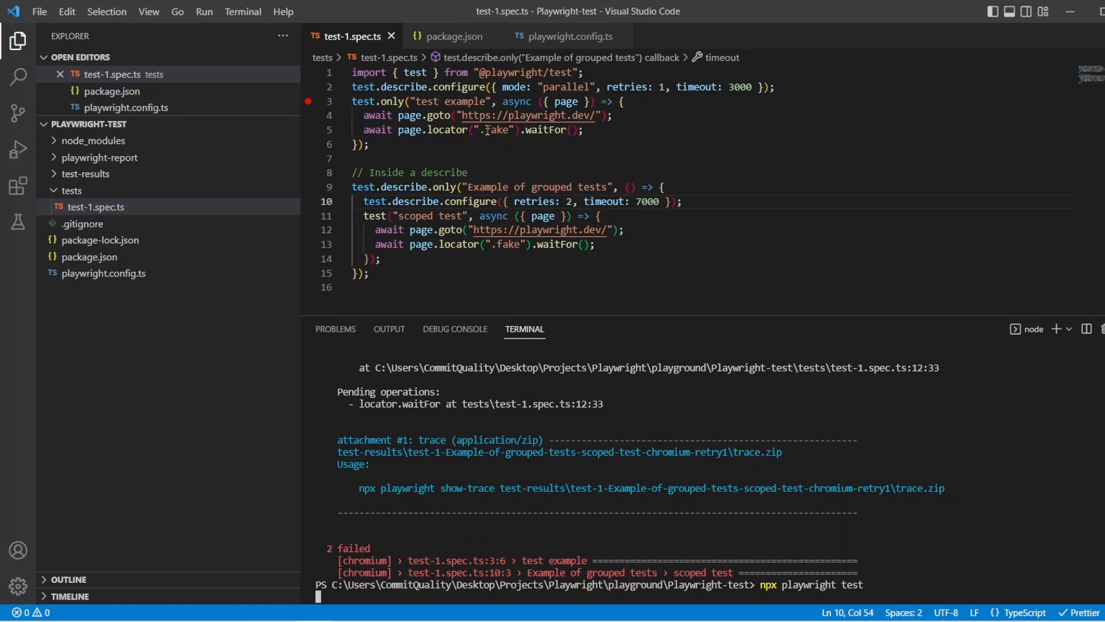
- Highlight the fake locator and inner timeout, then scroll through the 2-failed rerun results
double_click(504, 130)
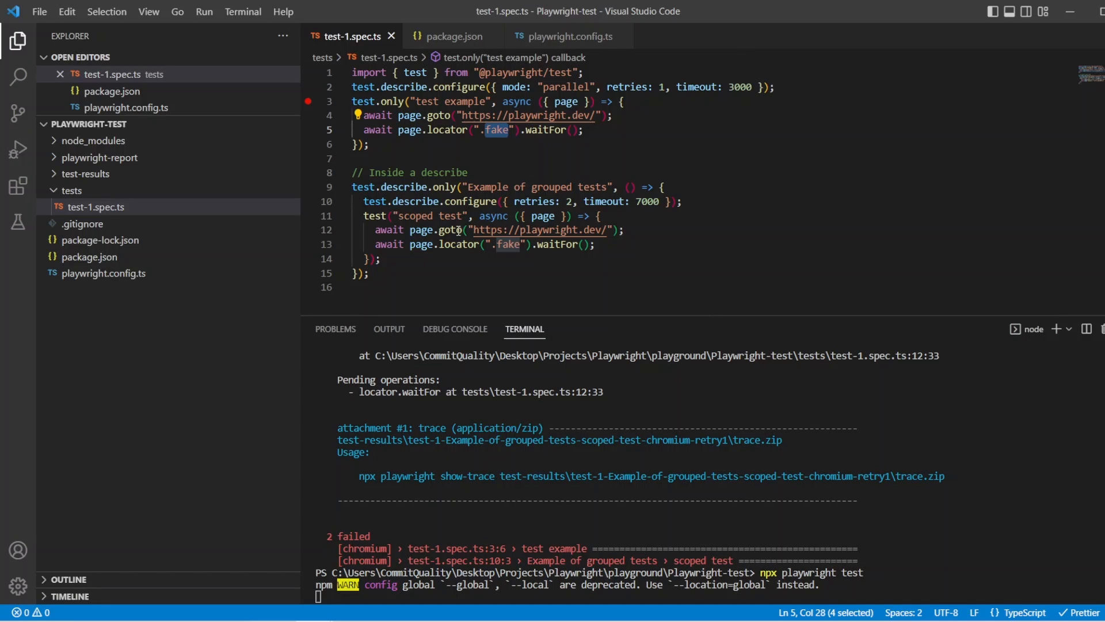
double_click(644, 202)
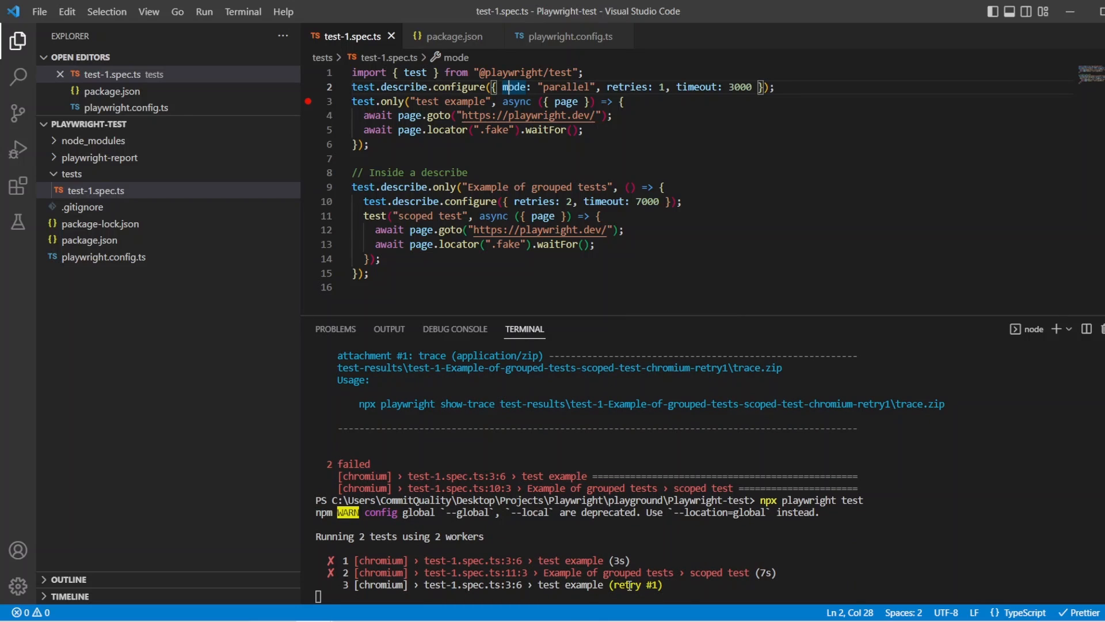
scroll(down, 3)
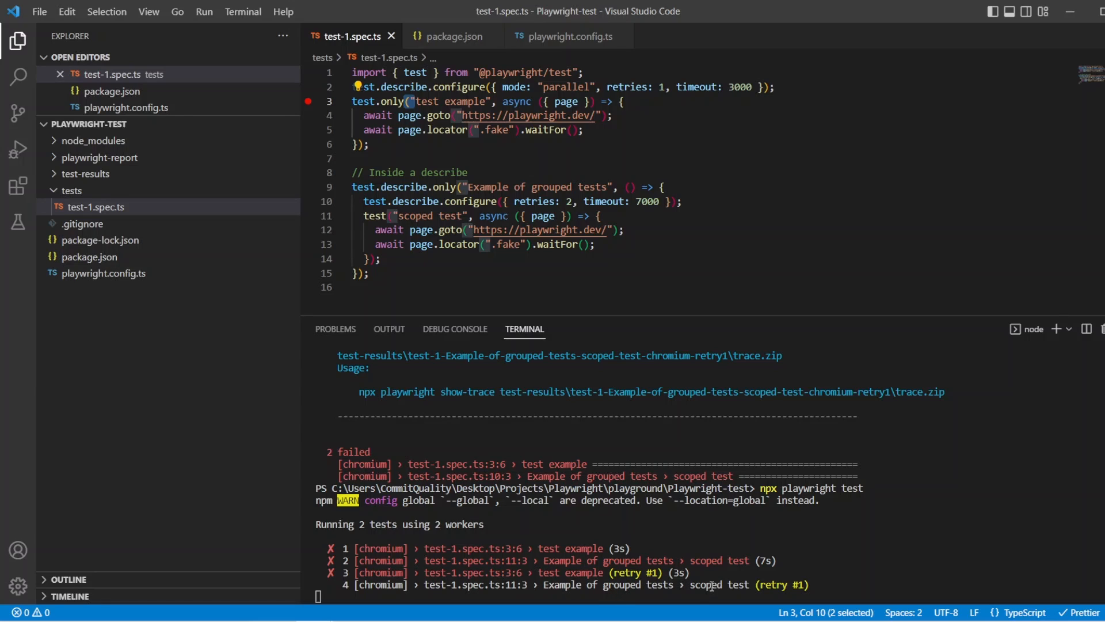
mouse_move(756, 584)
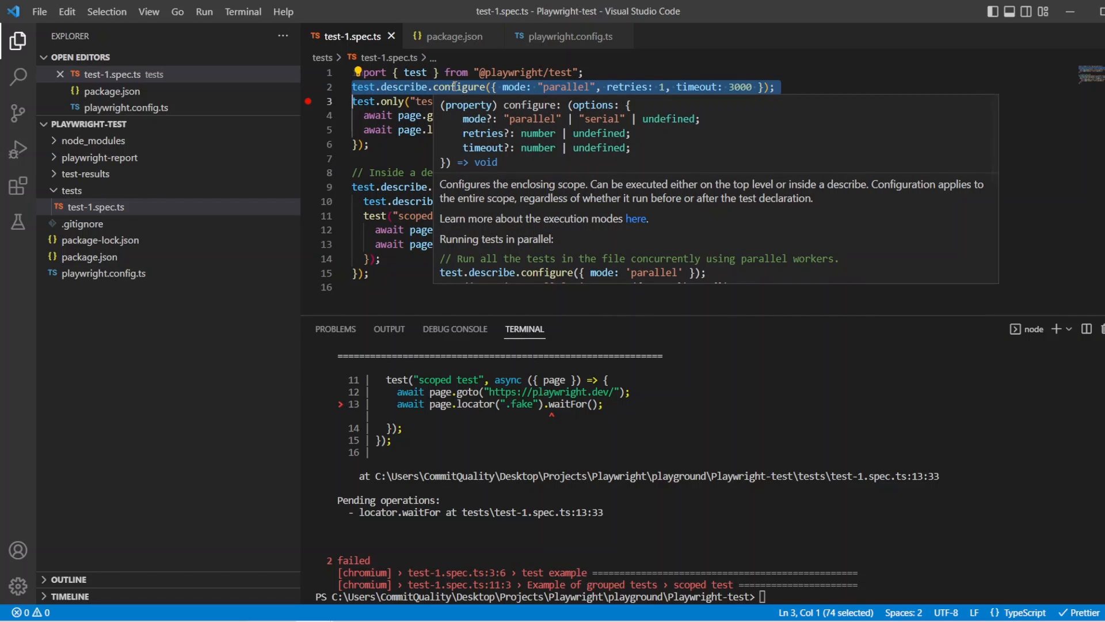
- Highlight the timeout option and select test-1.spec.ts in the Explorer for duplication
double_click(696, 87)
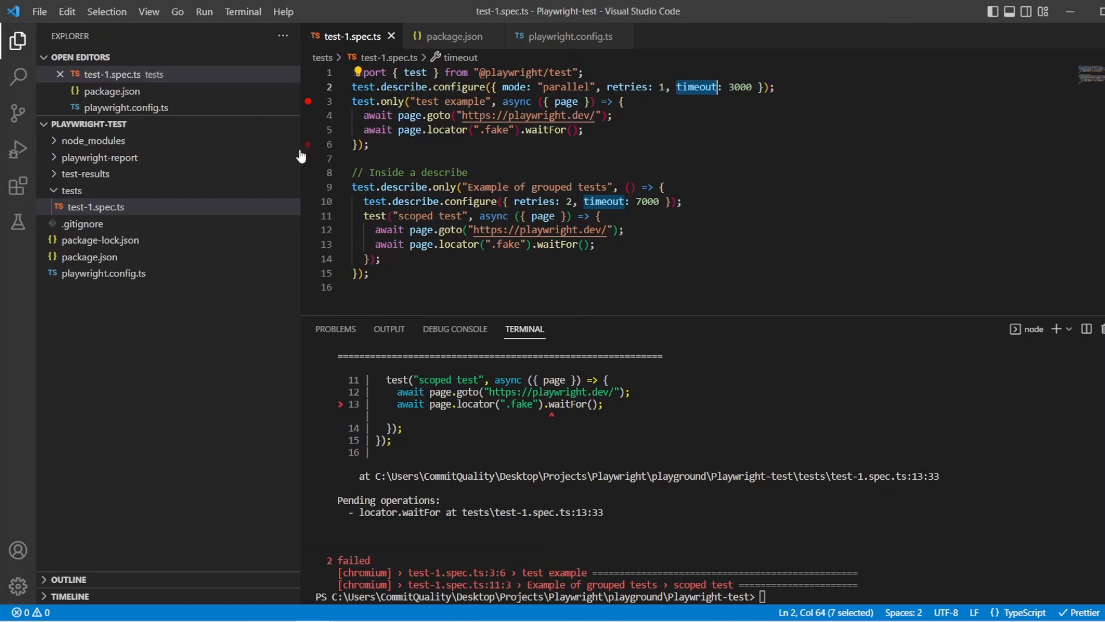
click(96, 207)
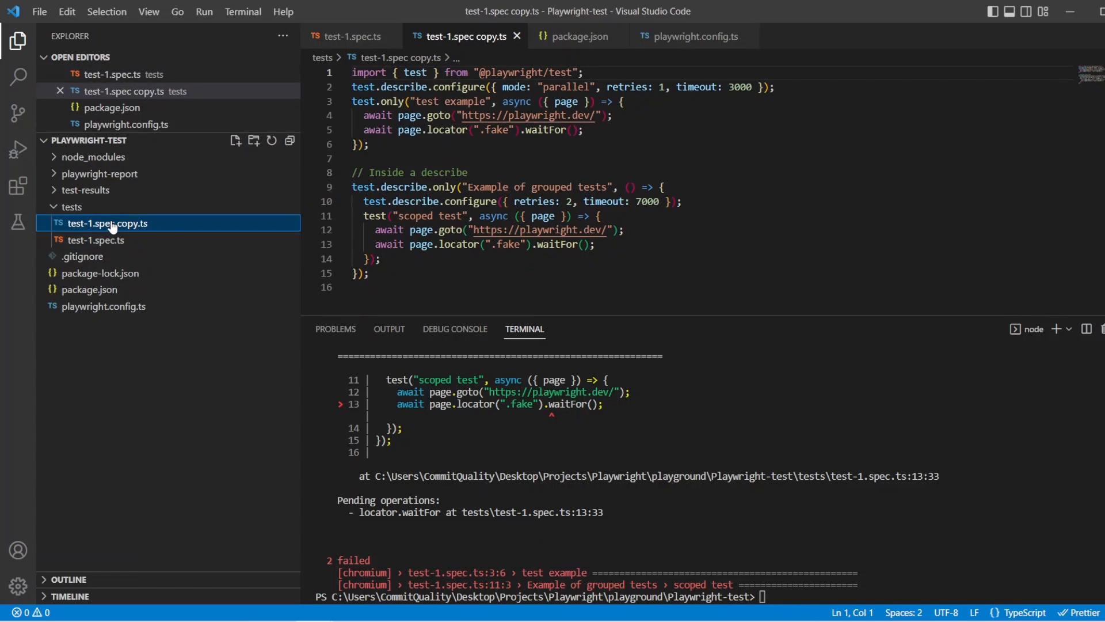
- Rename the copy to test-2.spec.ts, compare with test-1.spec.ts, and enter npx playwright test
right_click(107, 223)
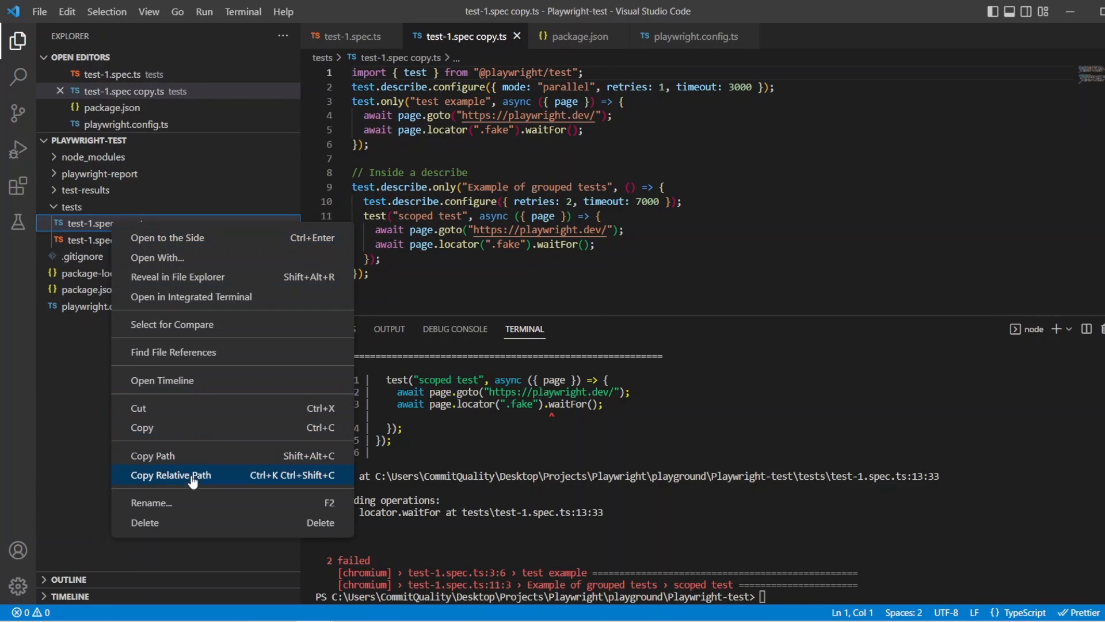
mouse_move(151, 502)
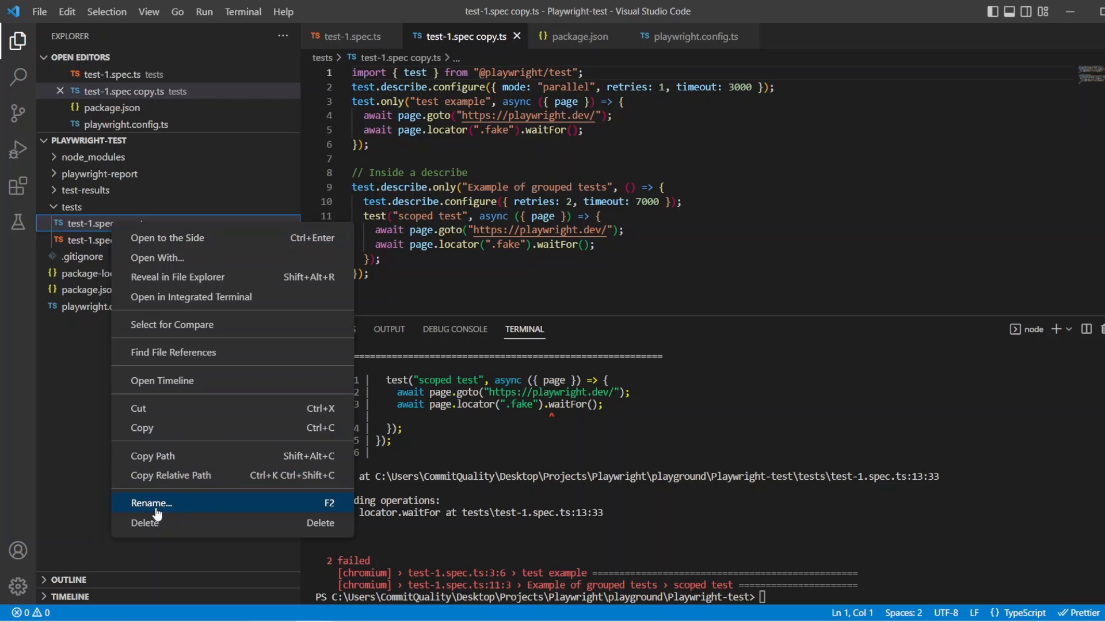
click(151, 503)
text(test-2.spec.ts)
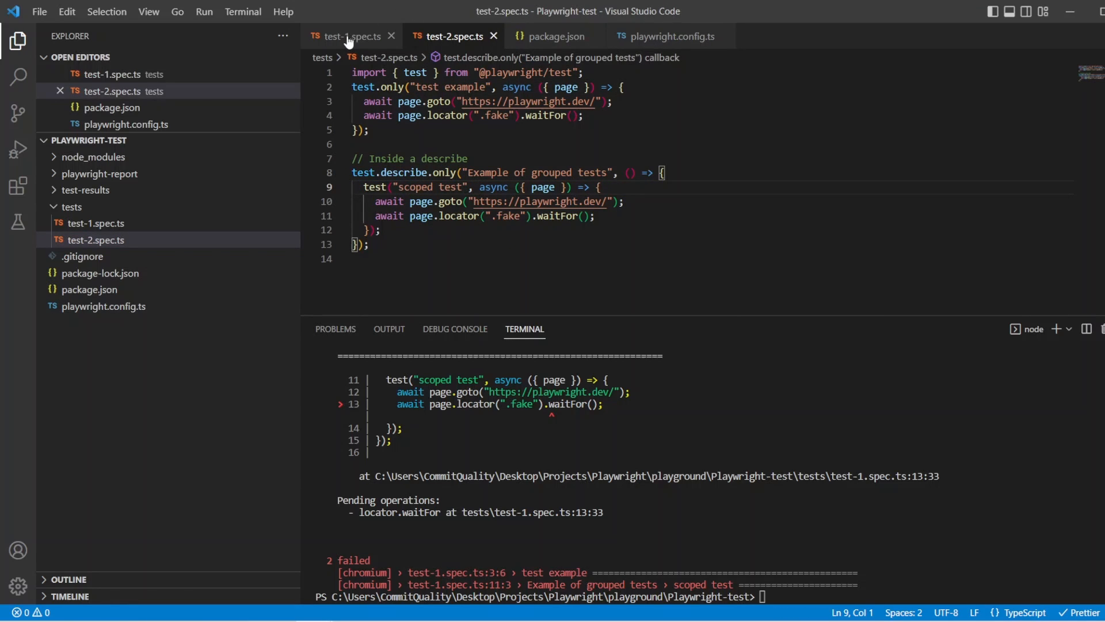
click(349, 36)
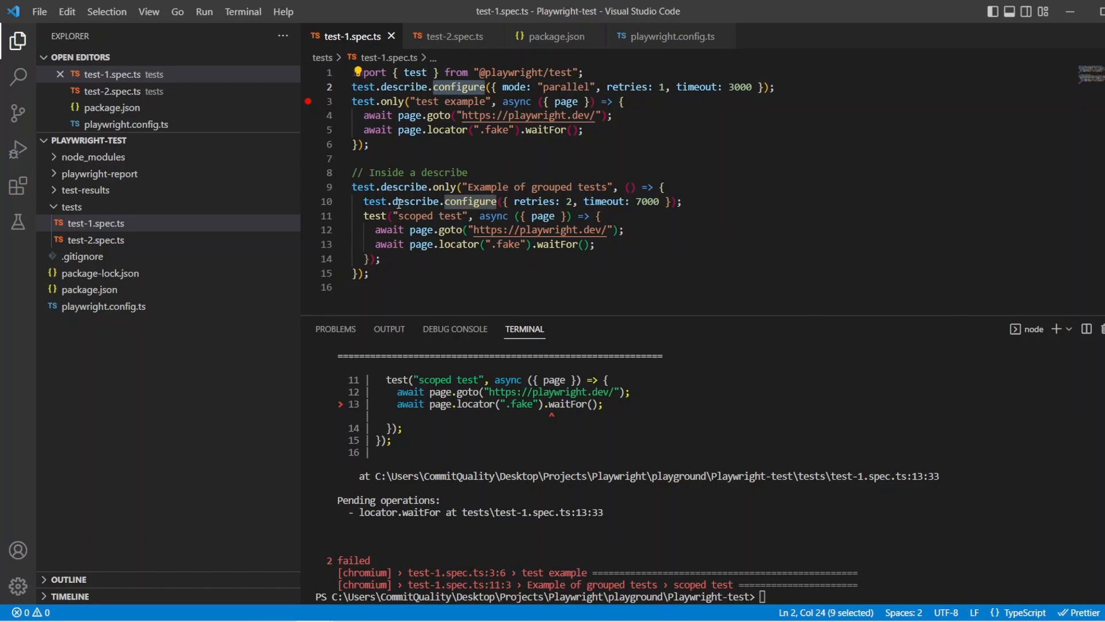
click(453, 36)
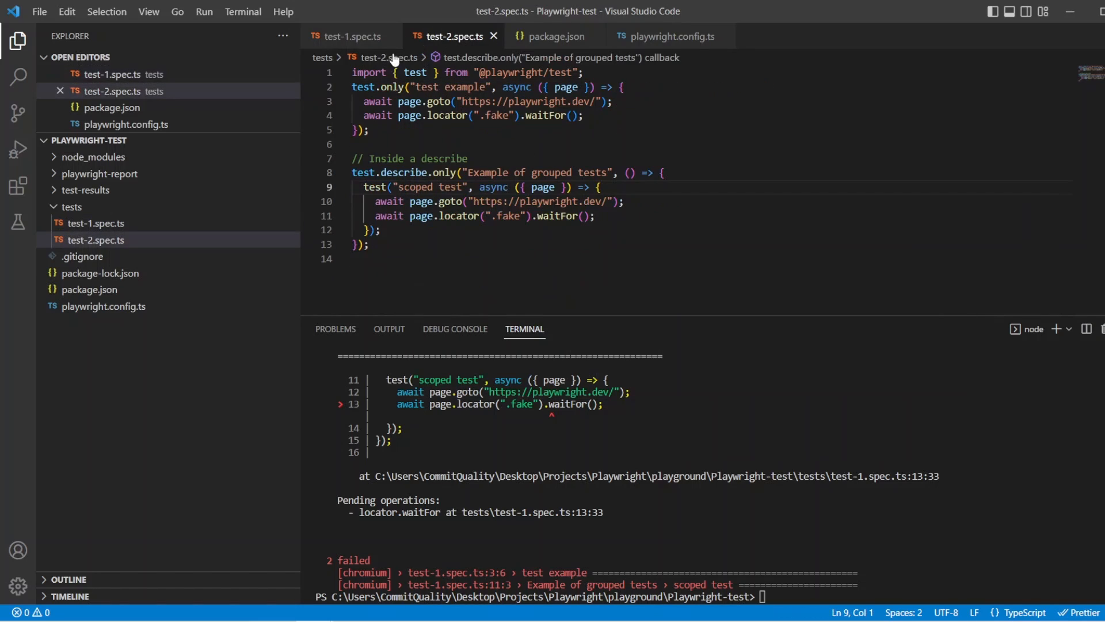
text(npx playwright test)
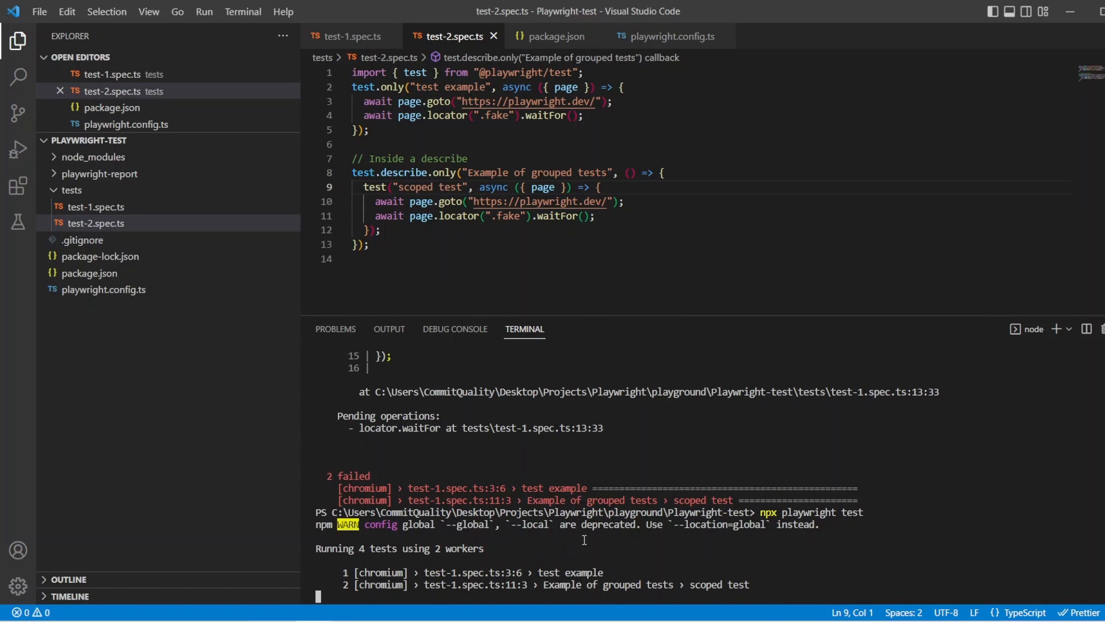
mouse_move(408, 569)
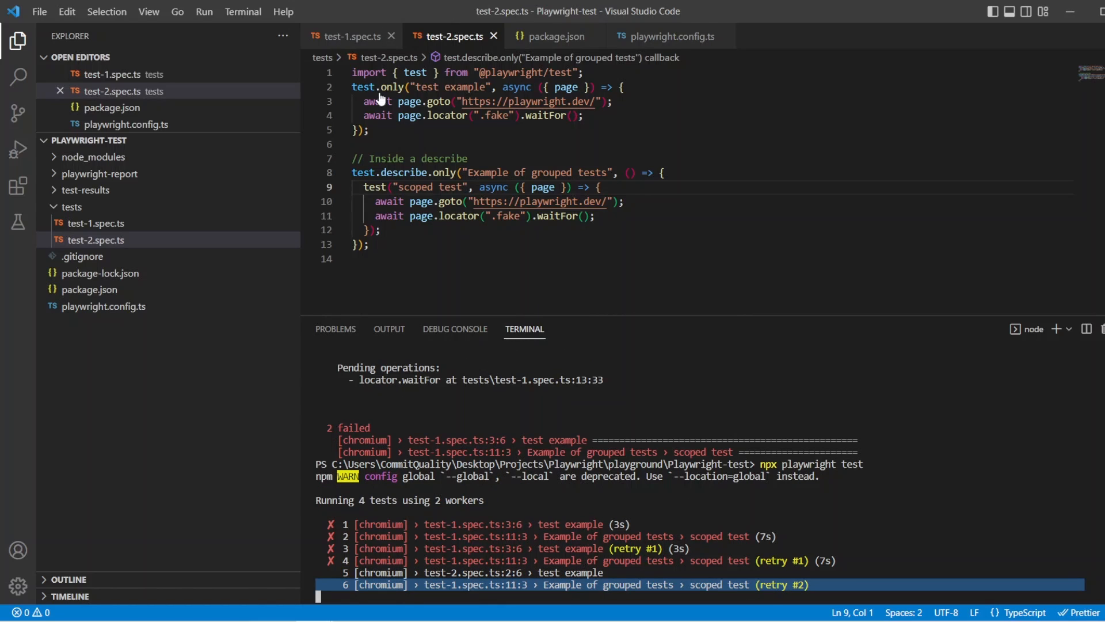
- Switch between the test-1.spec.ts and test-2.spec.ts tabs while the 4-test run finishes
click(351, 36)
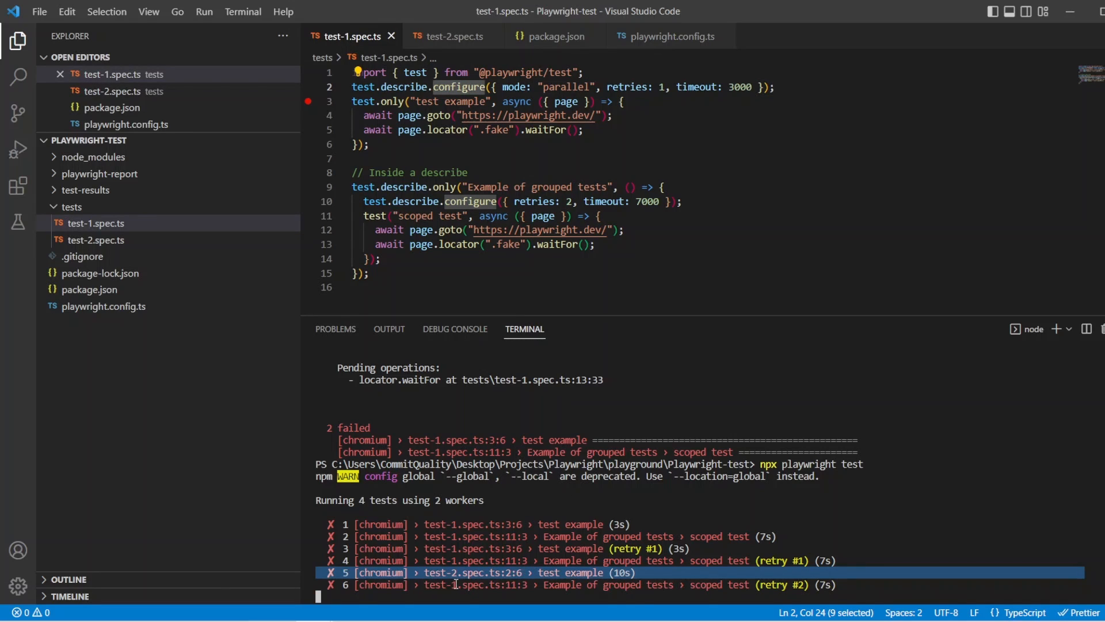
scroll(down, 3)
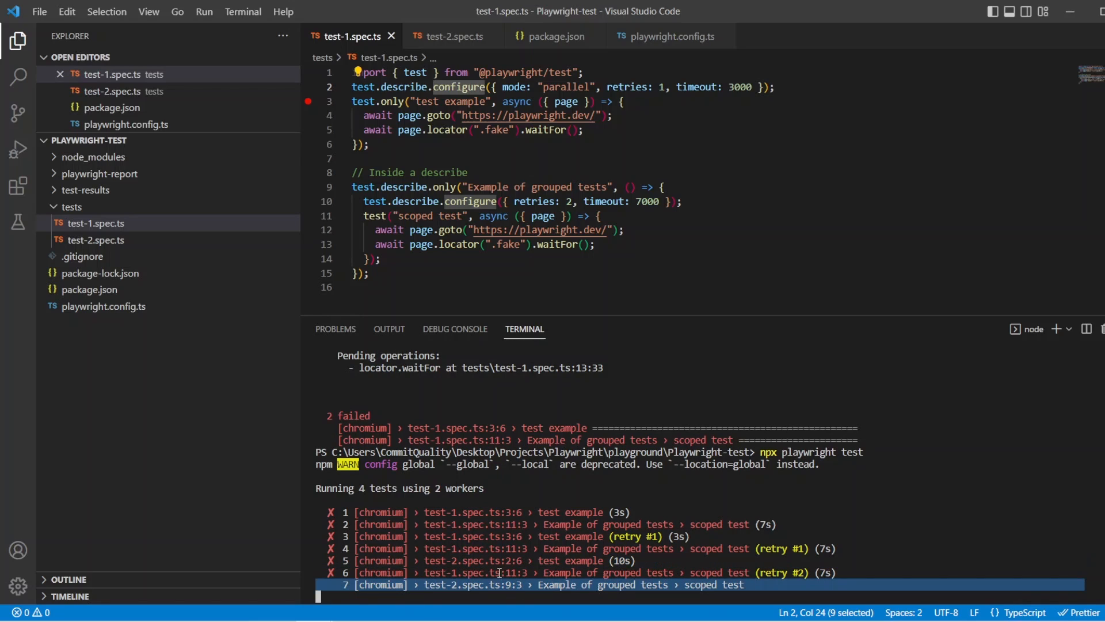
click(452, 35)
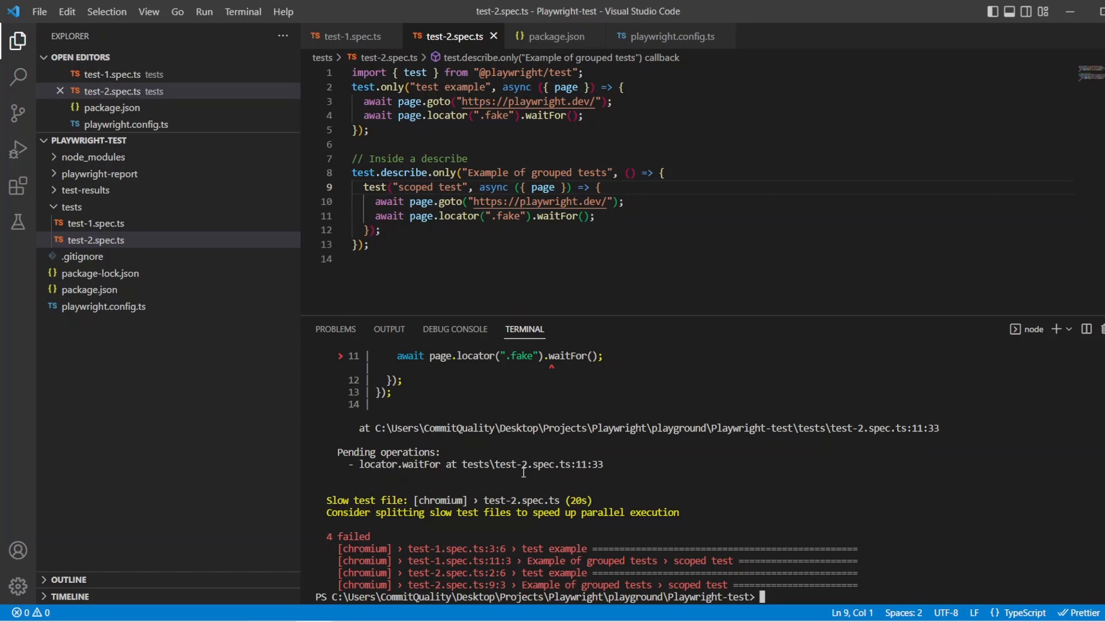
click(554, 36)
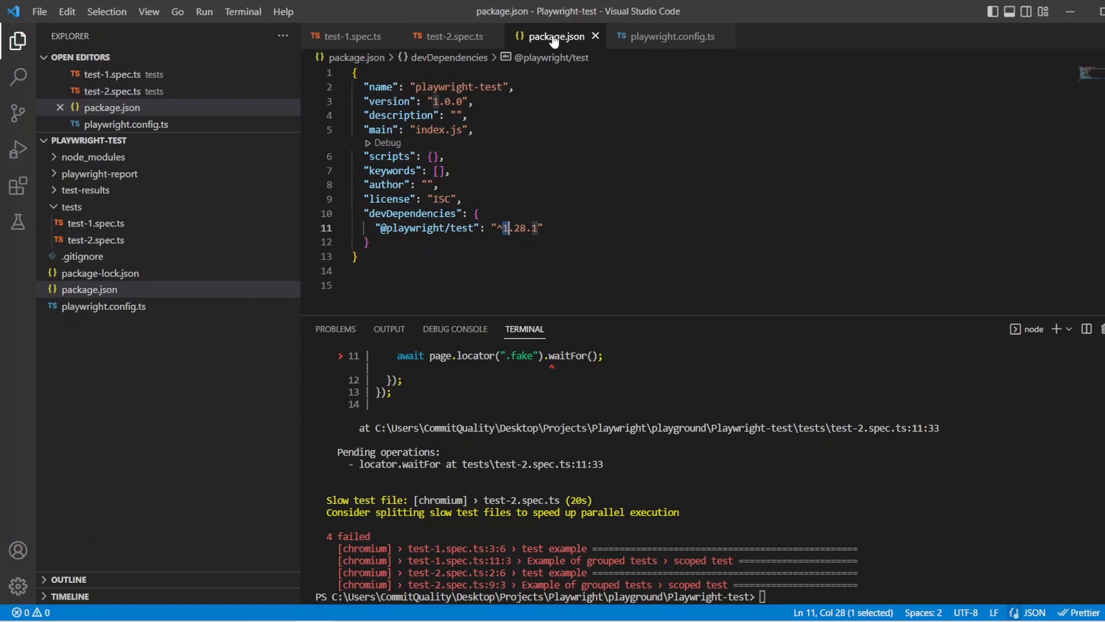
click(453, 35)
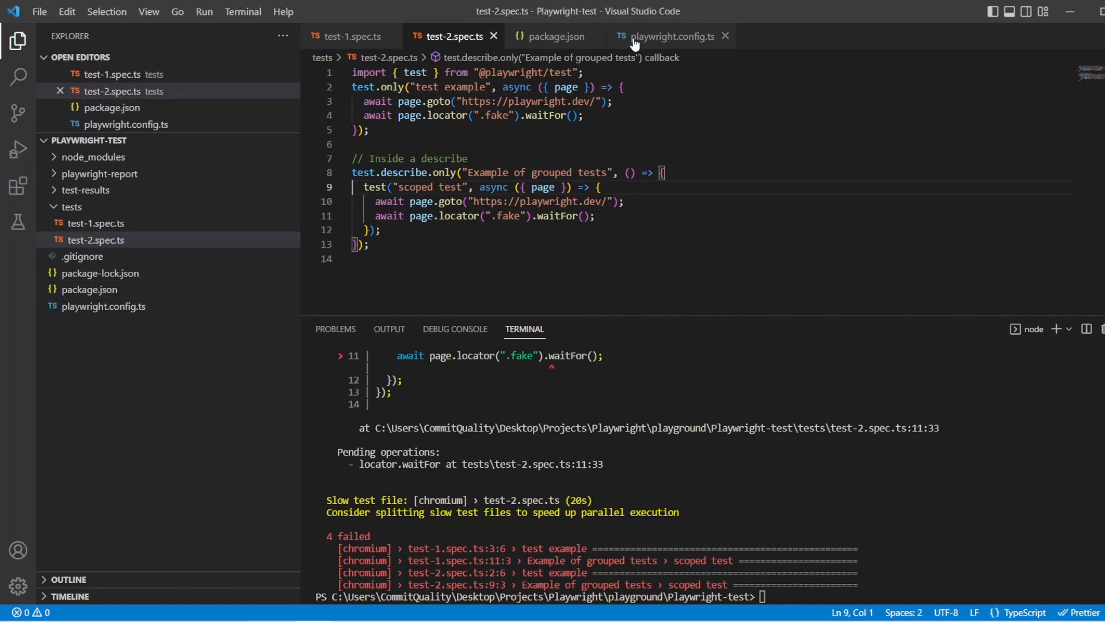
click(670, 36)
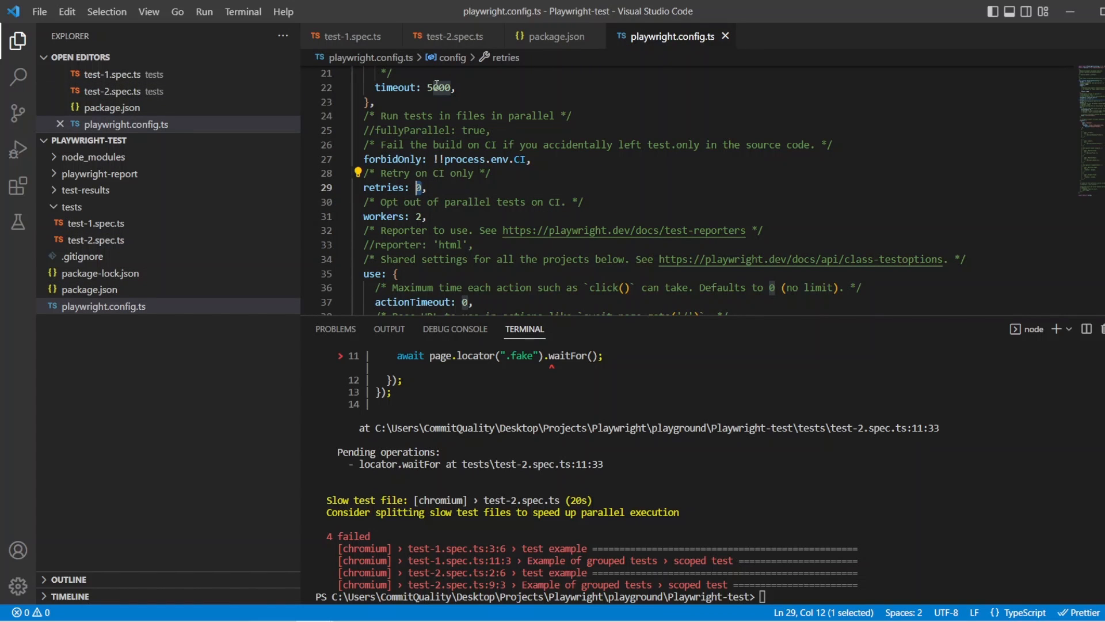
click(351, 36)
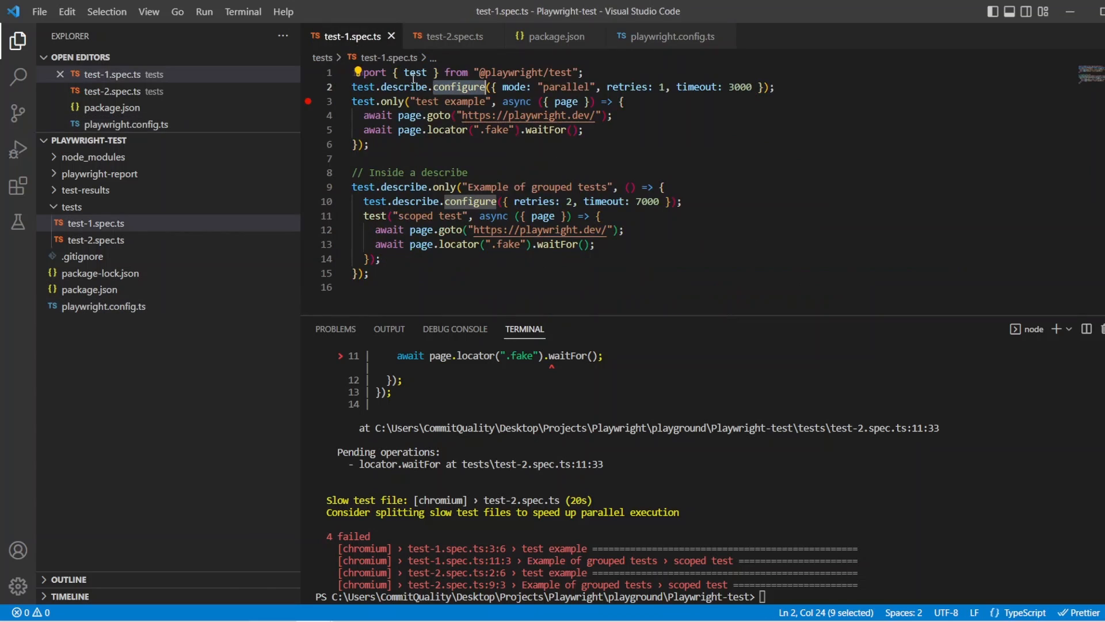
mouse_move(384, 51)
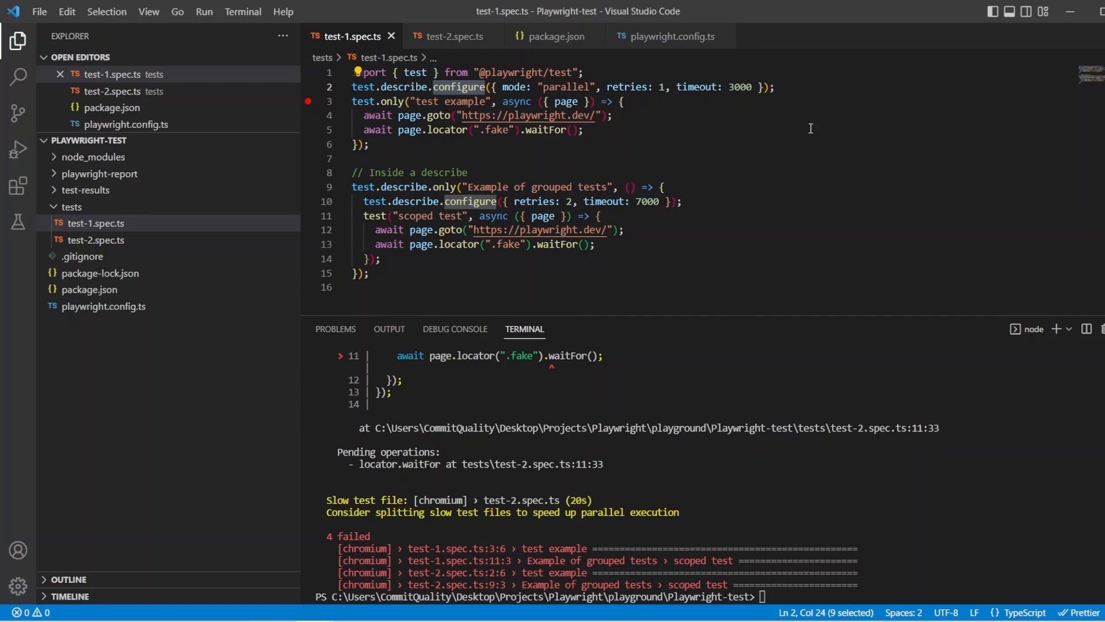
double_click(625, 87)
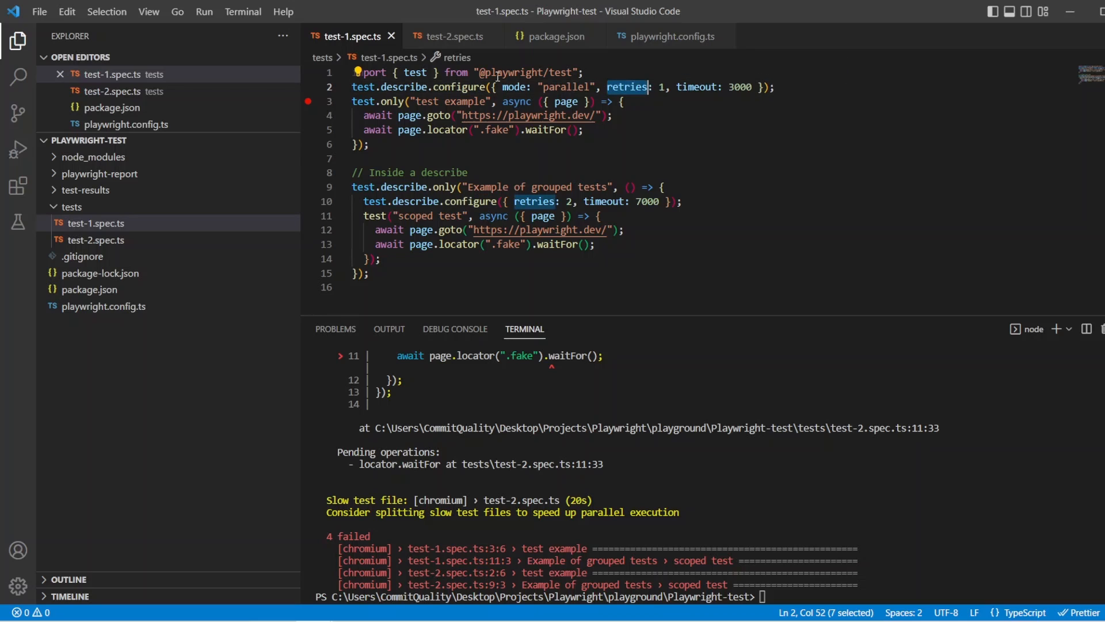
click(453, 36)
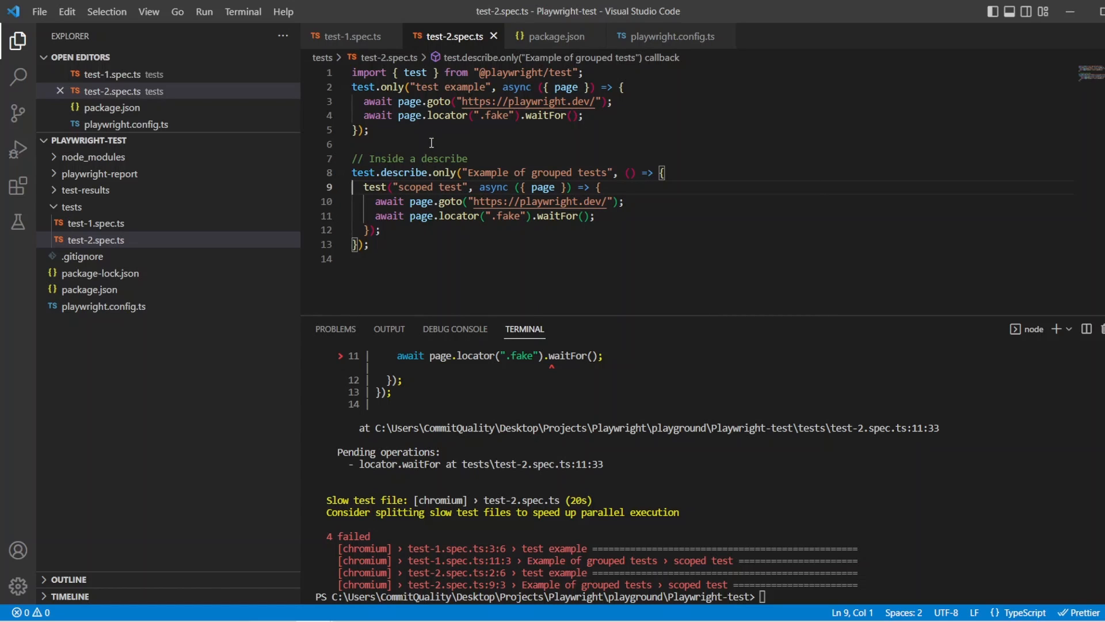
mouse_move(434, 146)
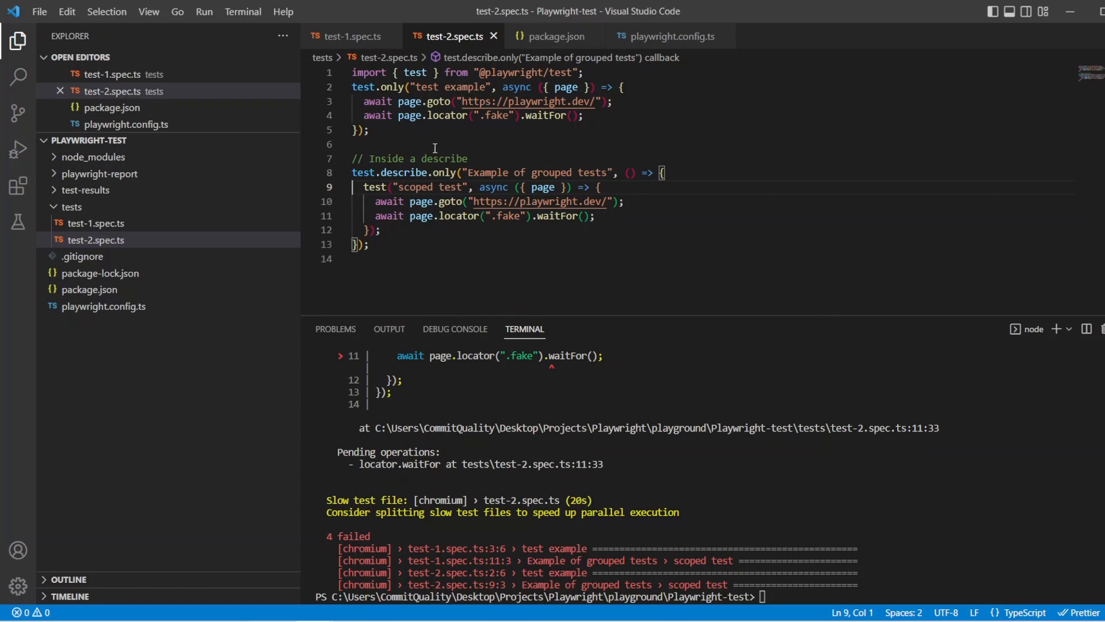